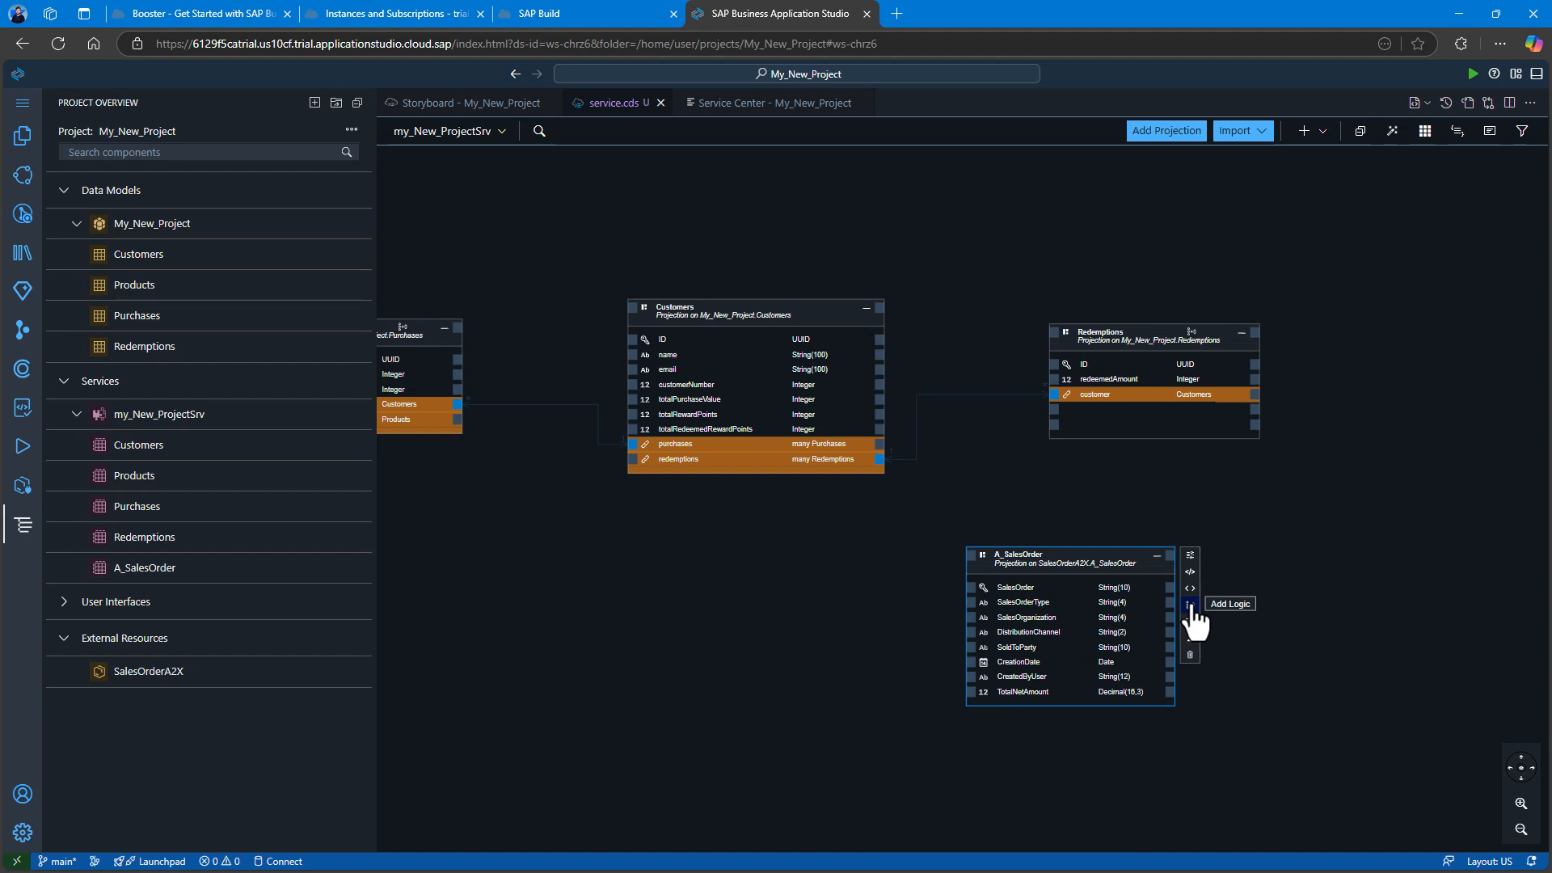
Start adding application logic to the A_SalesOrder entity on the service canvas.
click(1189, 602)
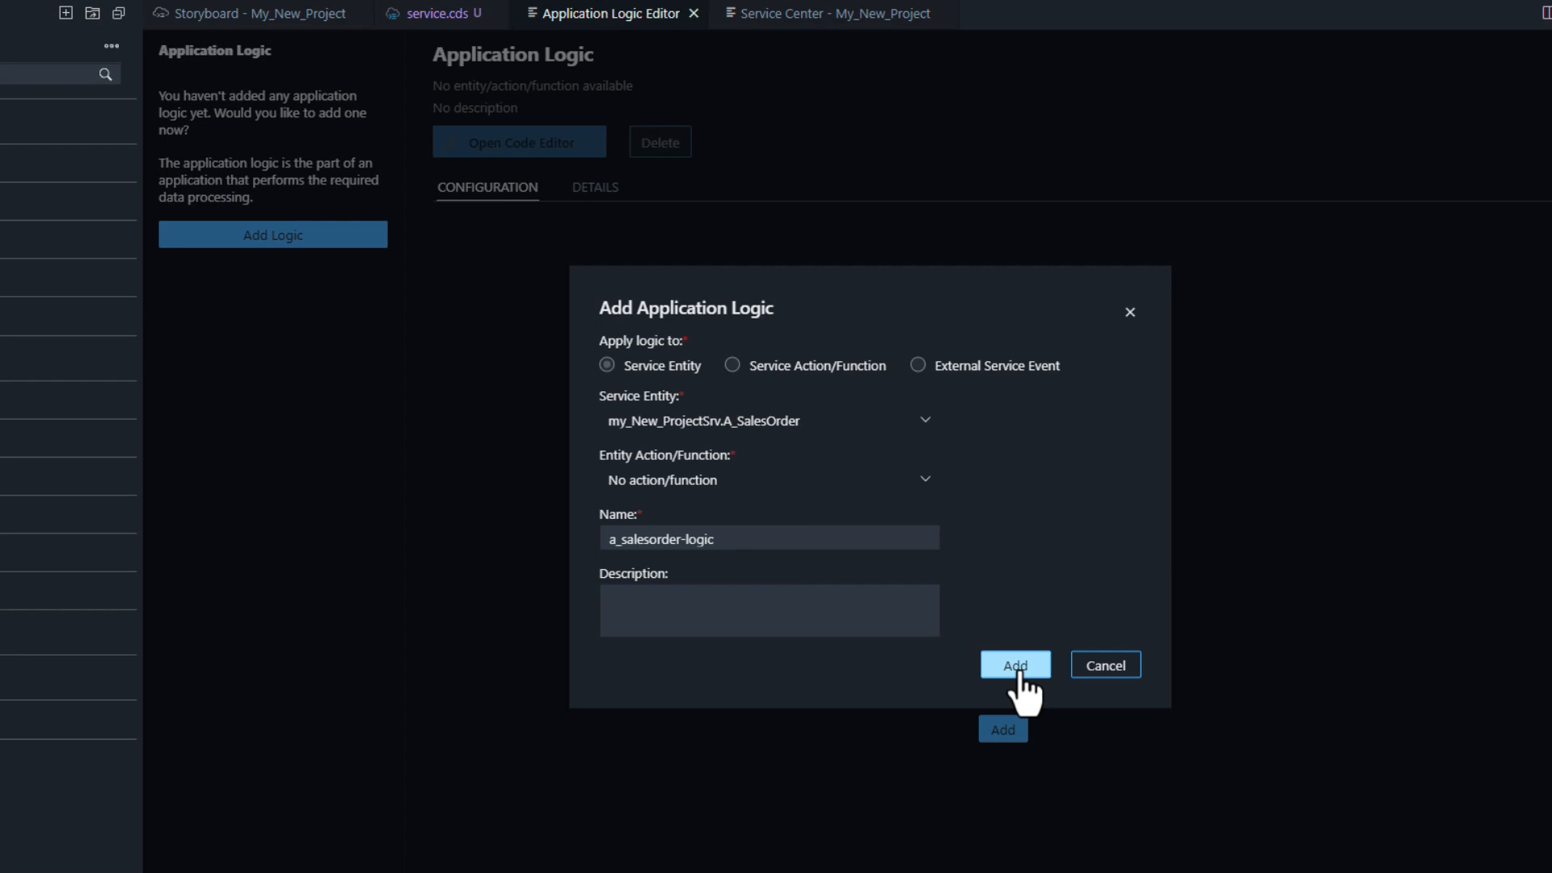
Create a_salesorder-logic and configure it for the Read event in the Before phase.
click(1014, 665)
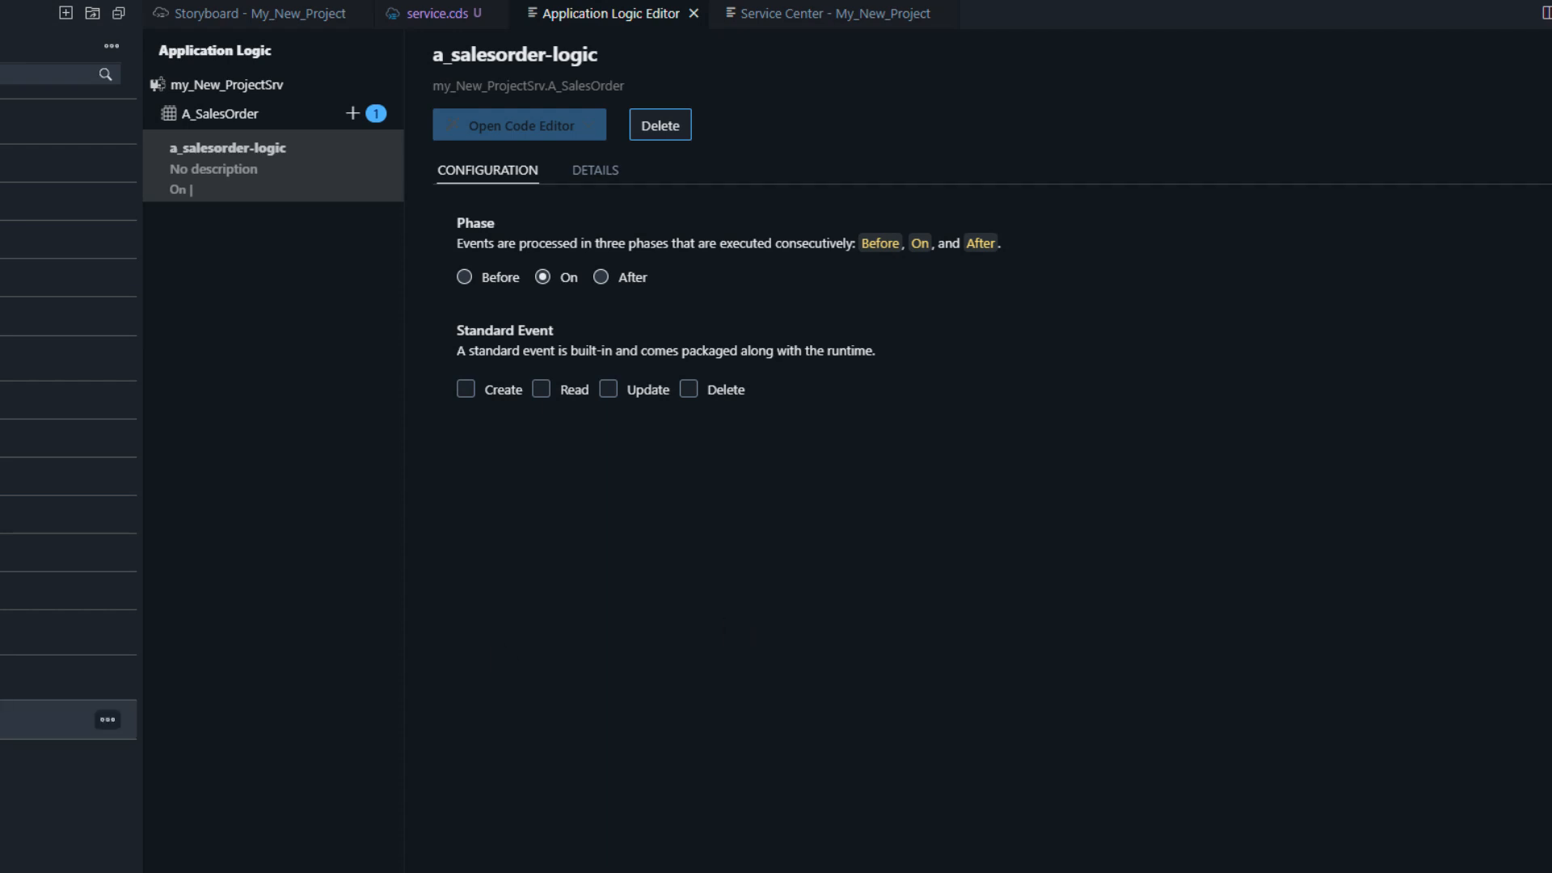
click(542, 388)
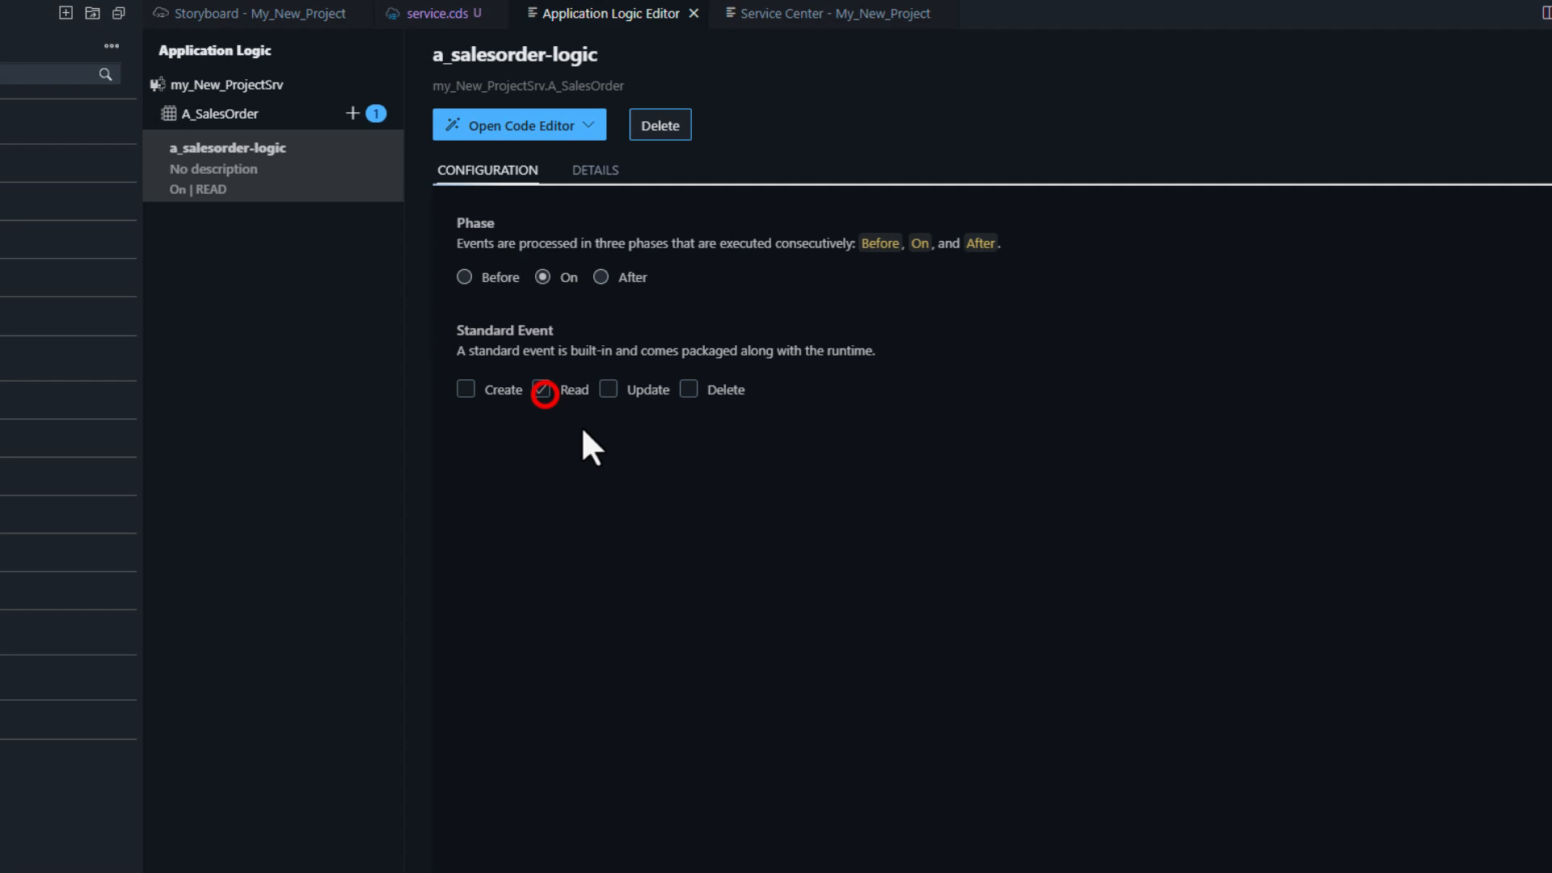
click(541, 388)
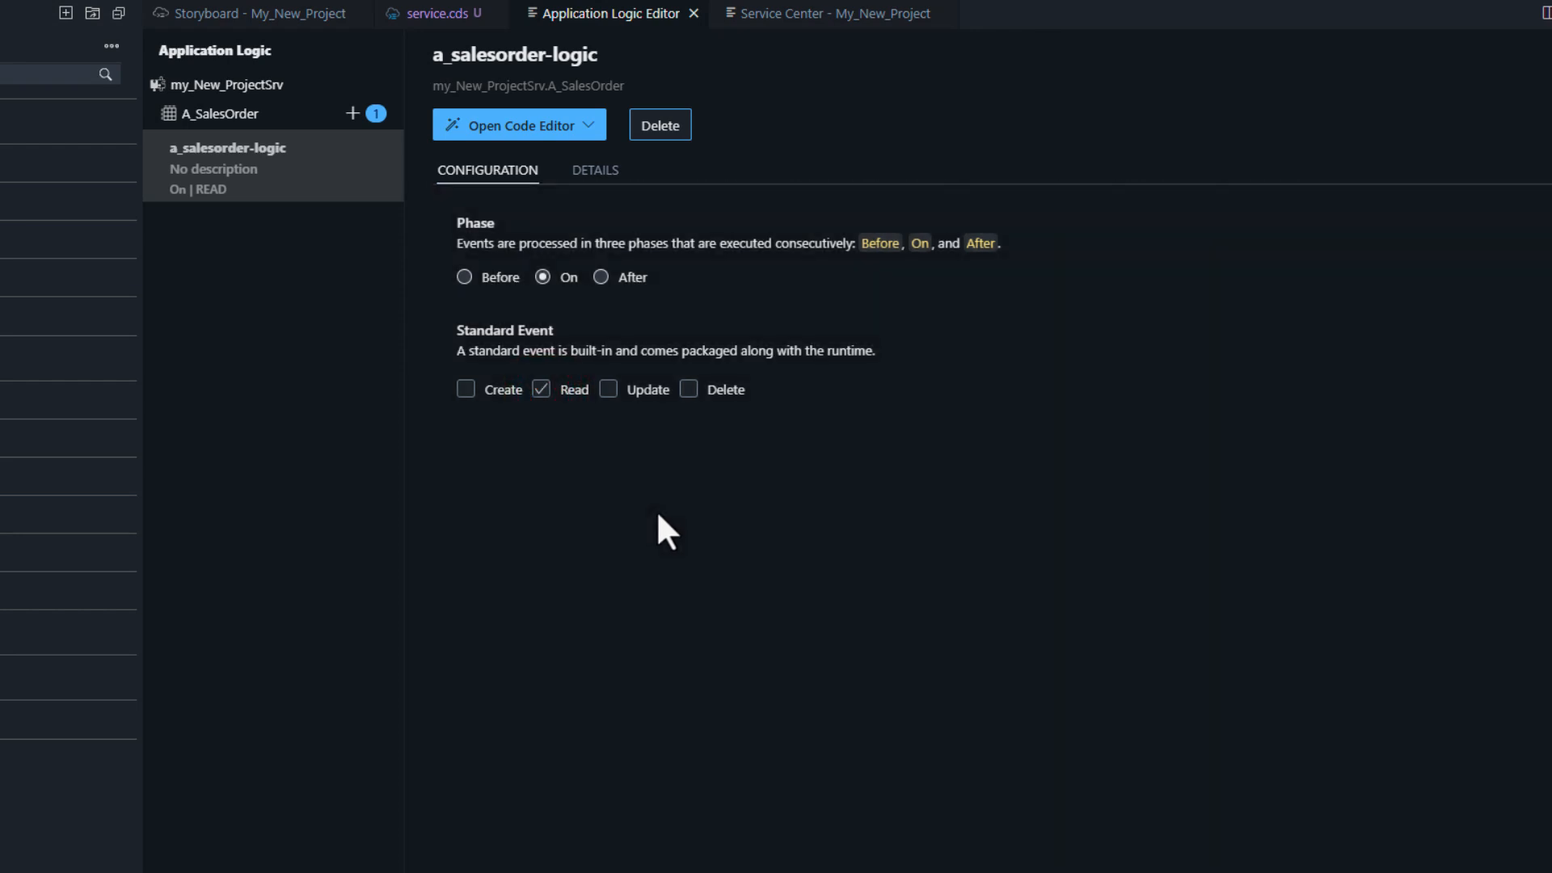
mouse_move(466, 281)
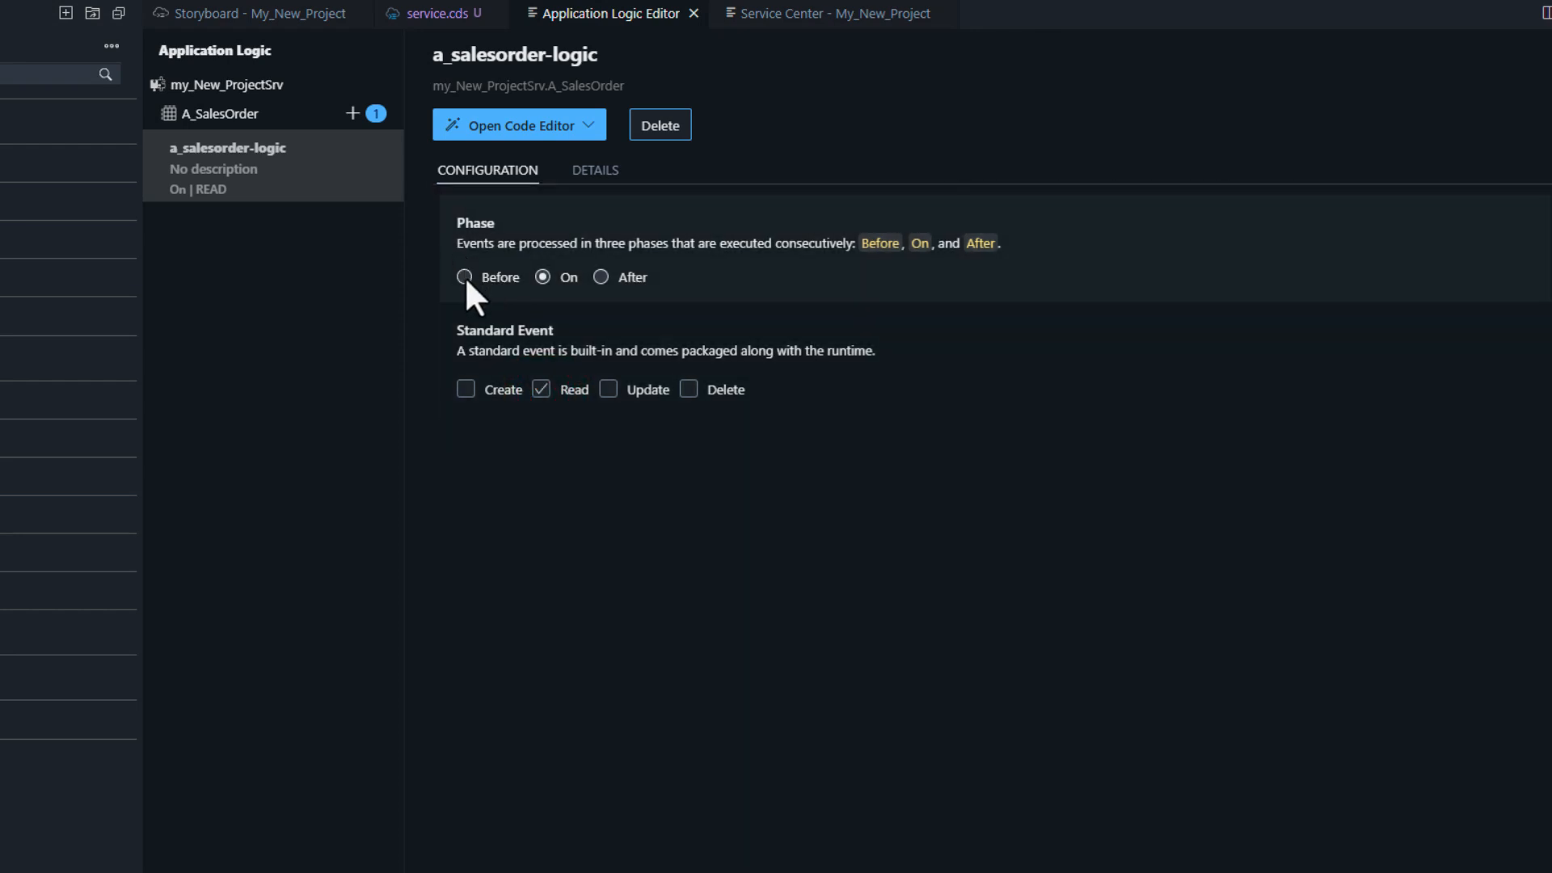
click(464, 276)
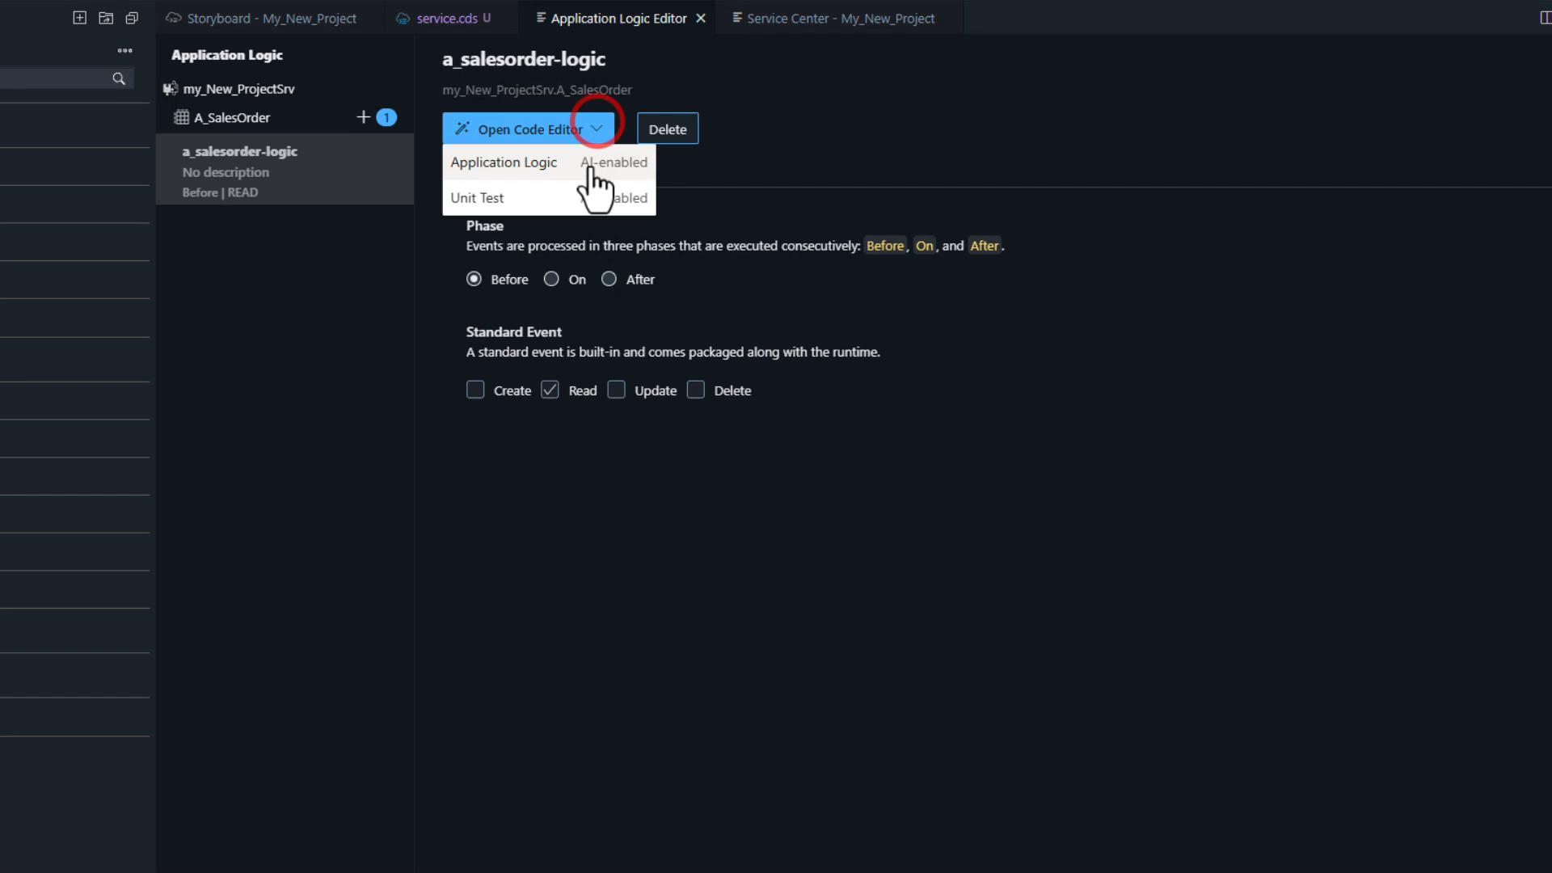
Open a_salesorder-logic.js in the AI-enabled Application Logic editor with Joule alongside.
click(503, 162)
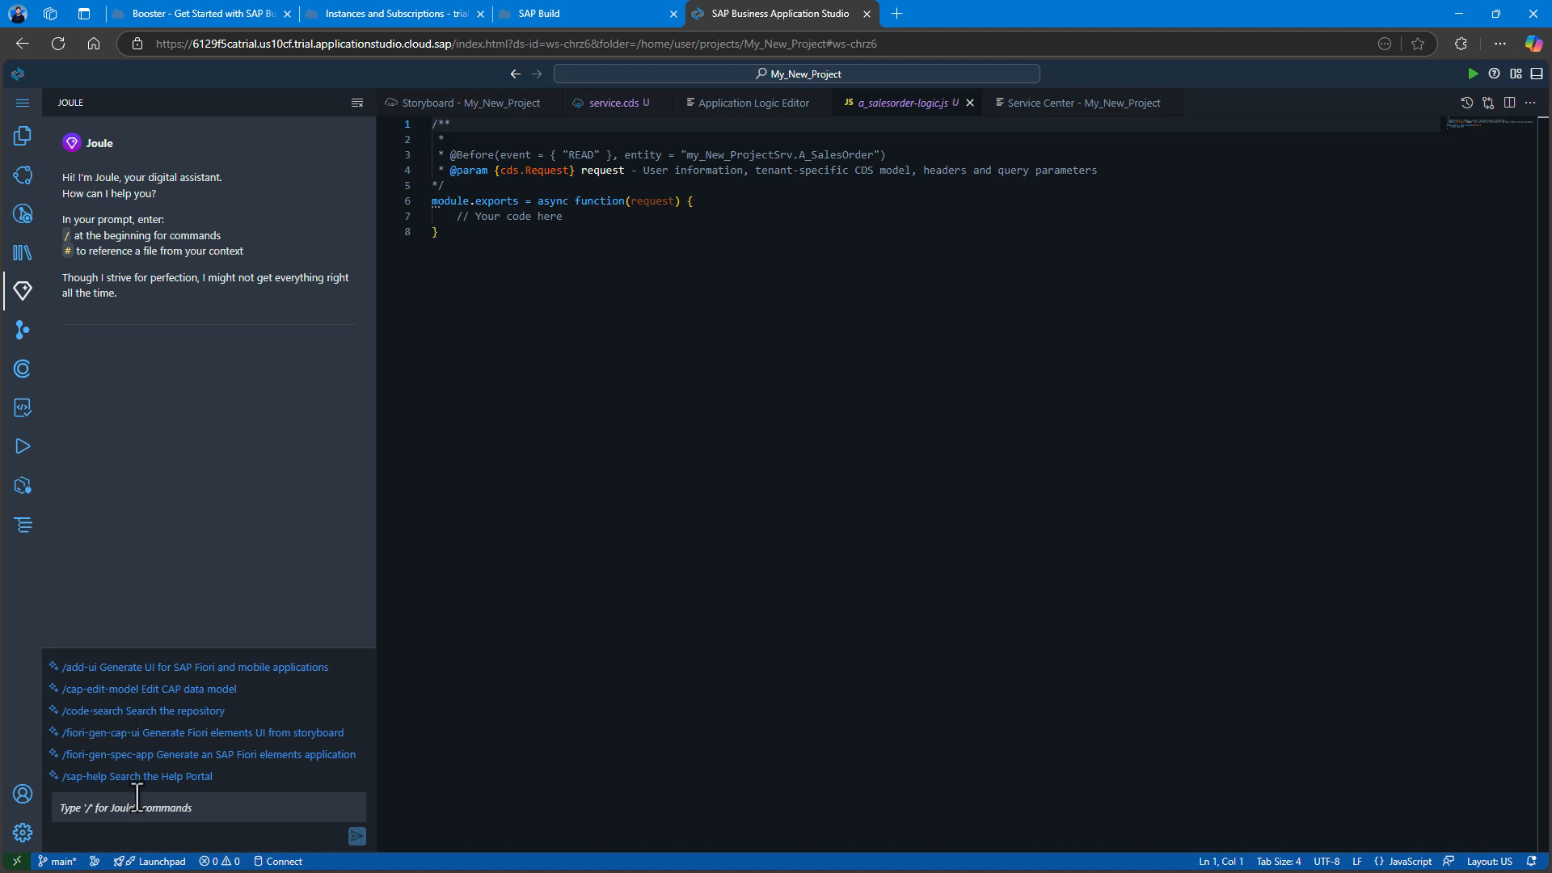
mouse_move(136, 848)
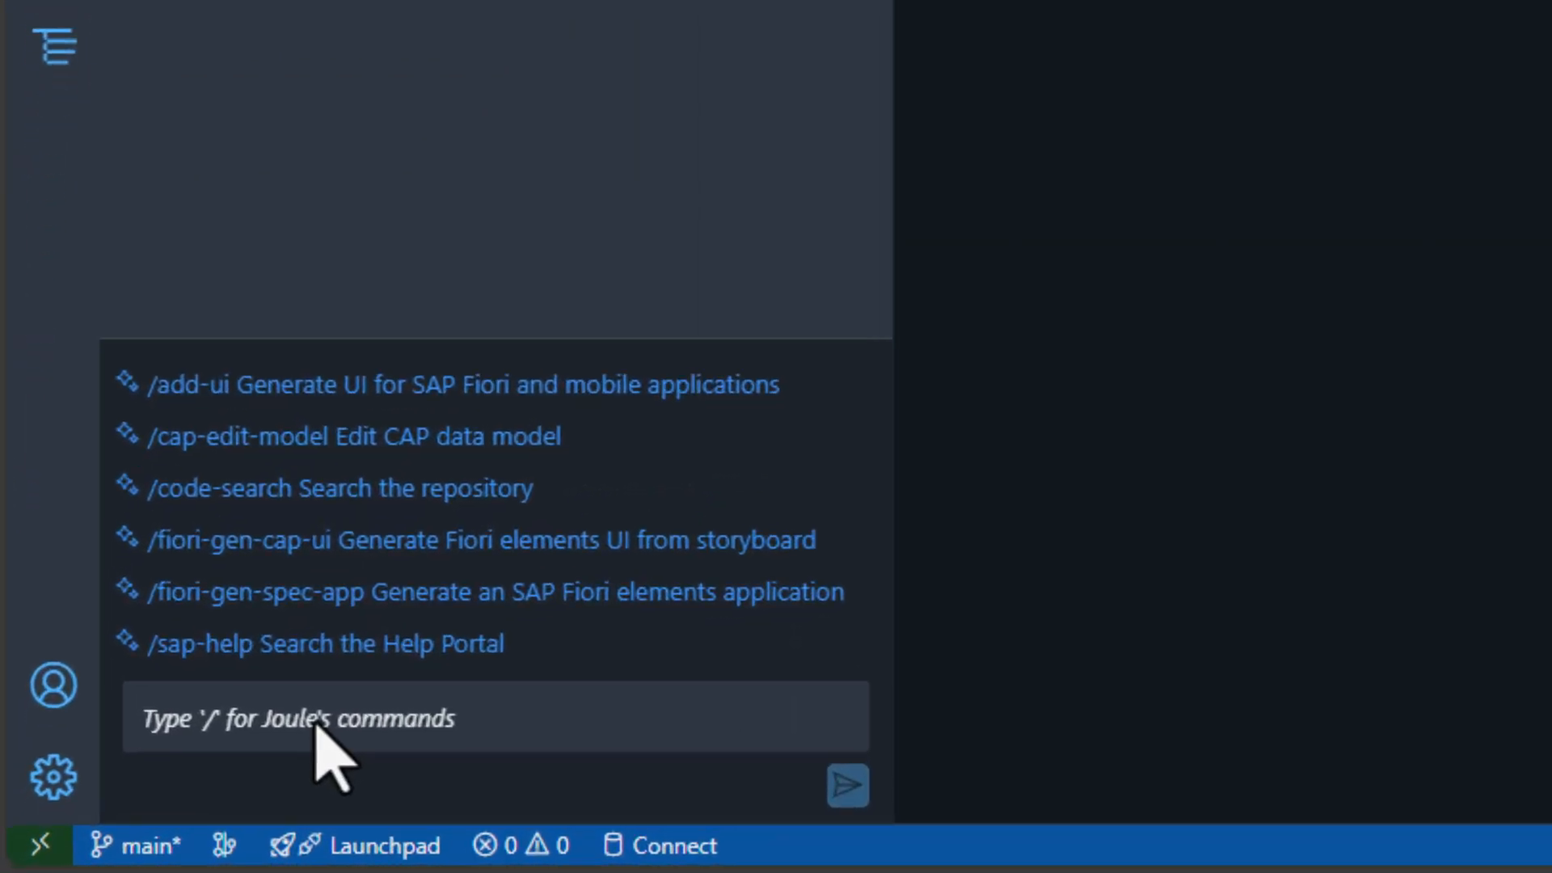
Compose the /cap-app-logic Joule prompt and replace the external service name with my_New_Project.
text(/)
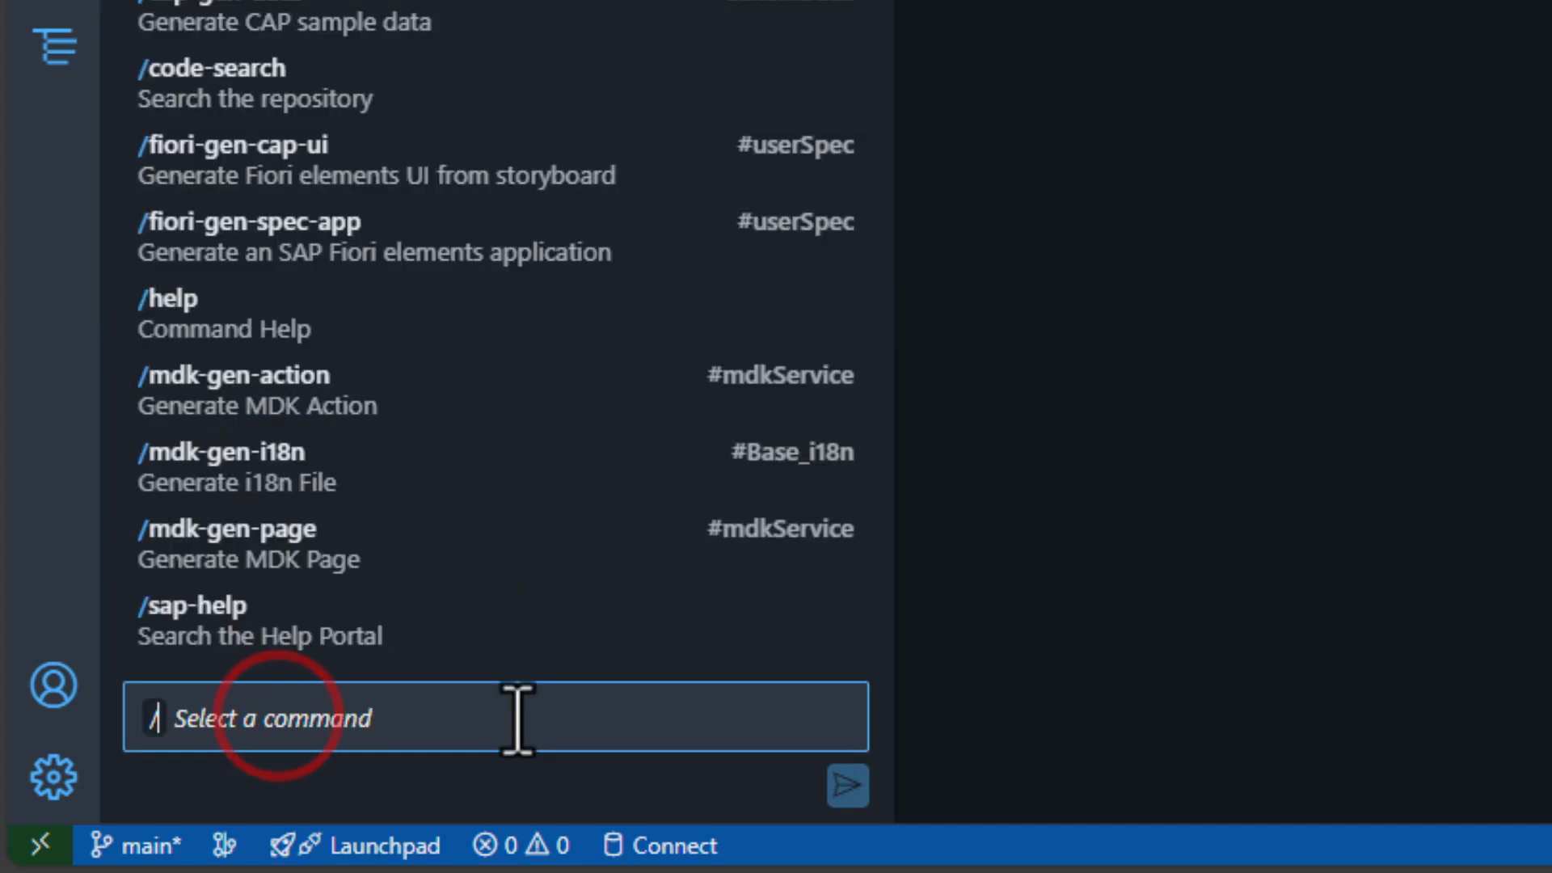
text(/cap-app-logic #srv/code/a_salesorder-logic.js Create an event)
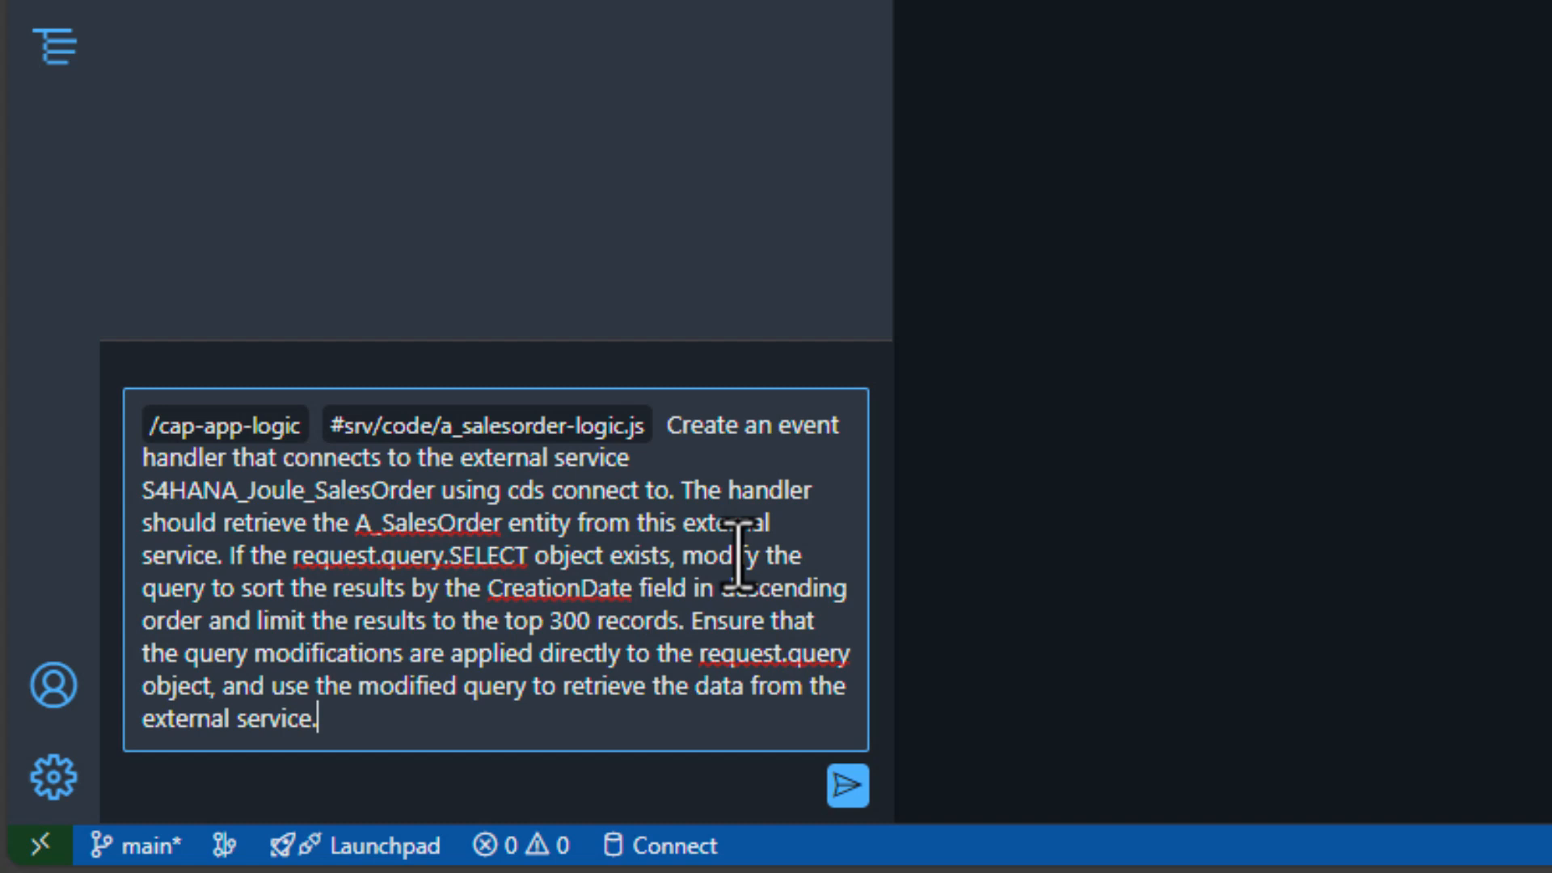
mouse_move(89, 540)
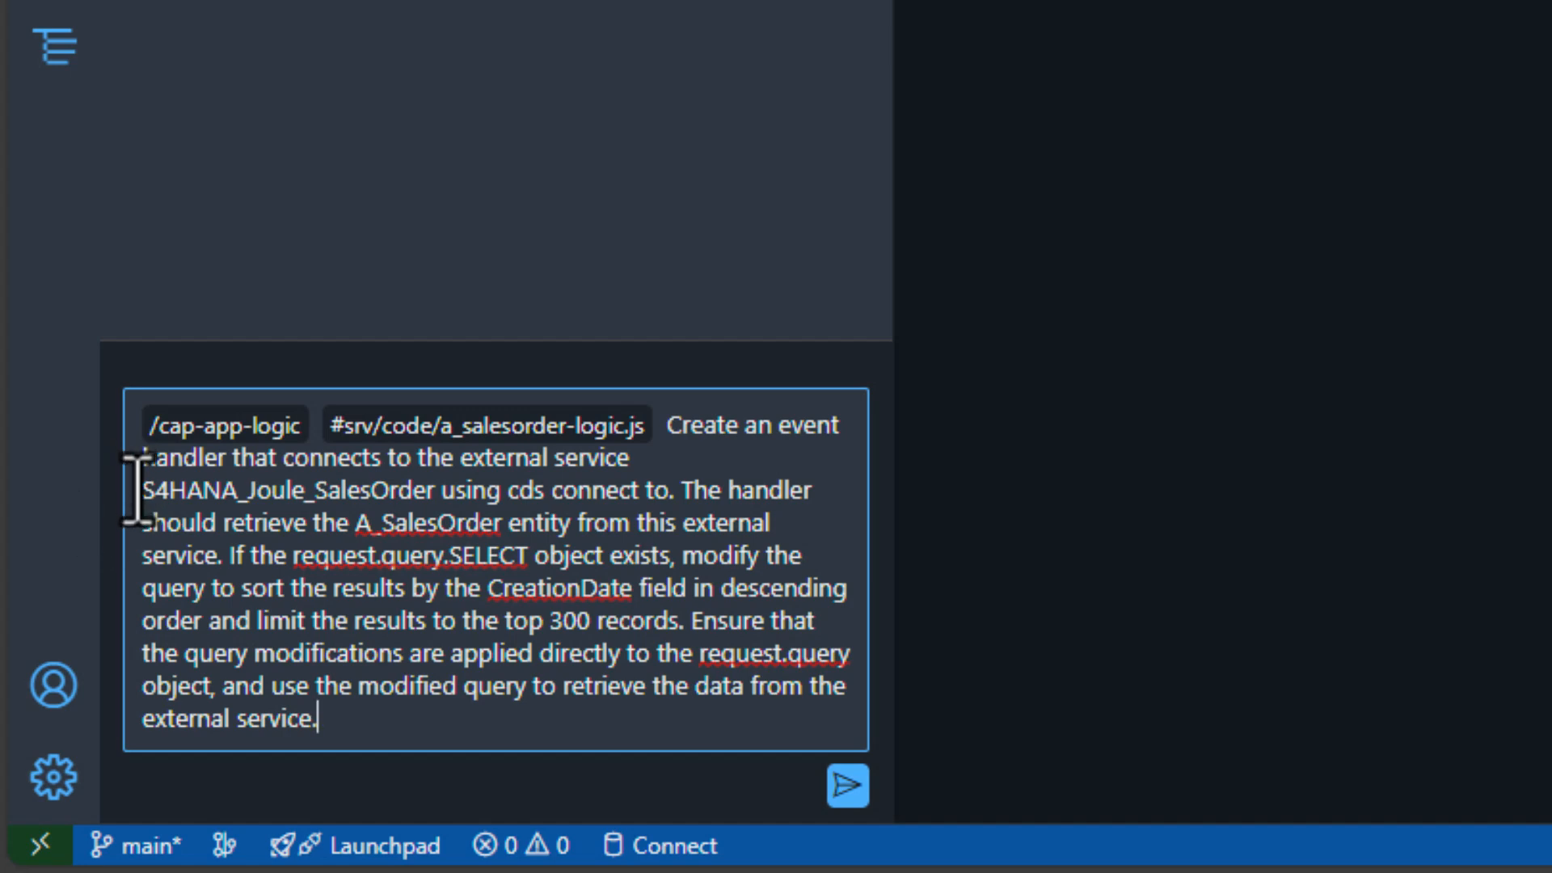
double_click(213, 489)
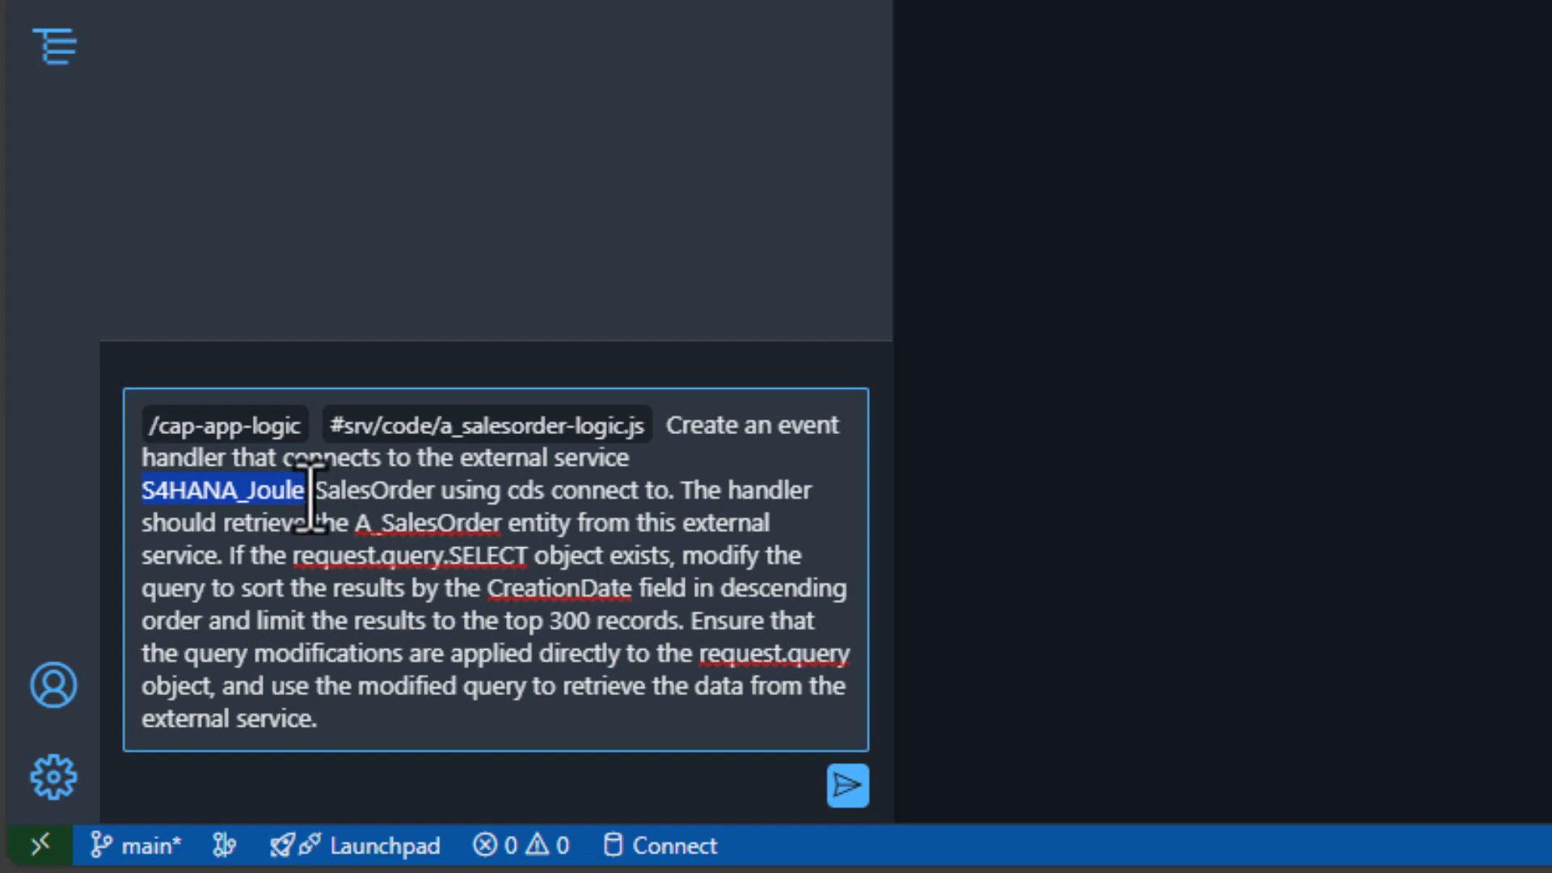
mouse_move(356, 519)
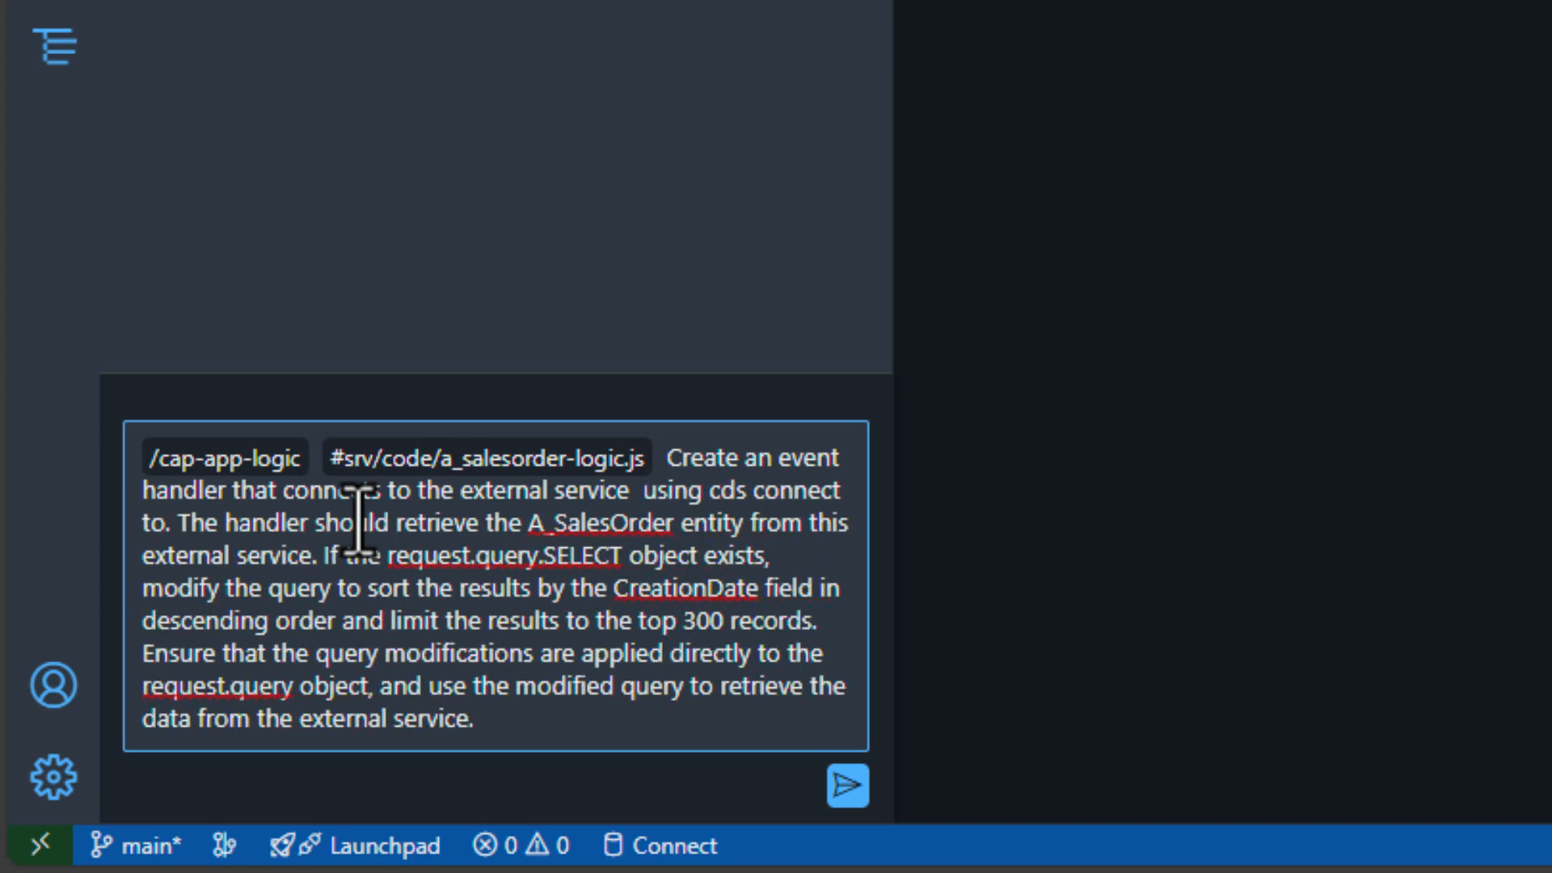
text(my_)
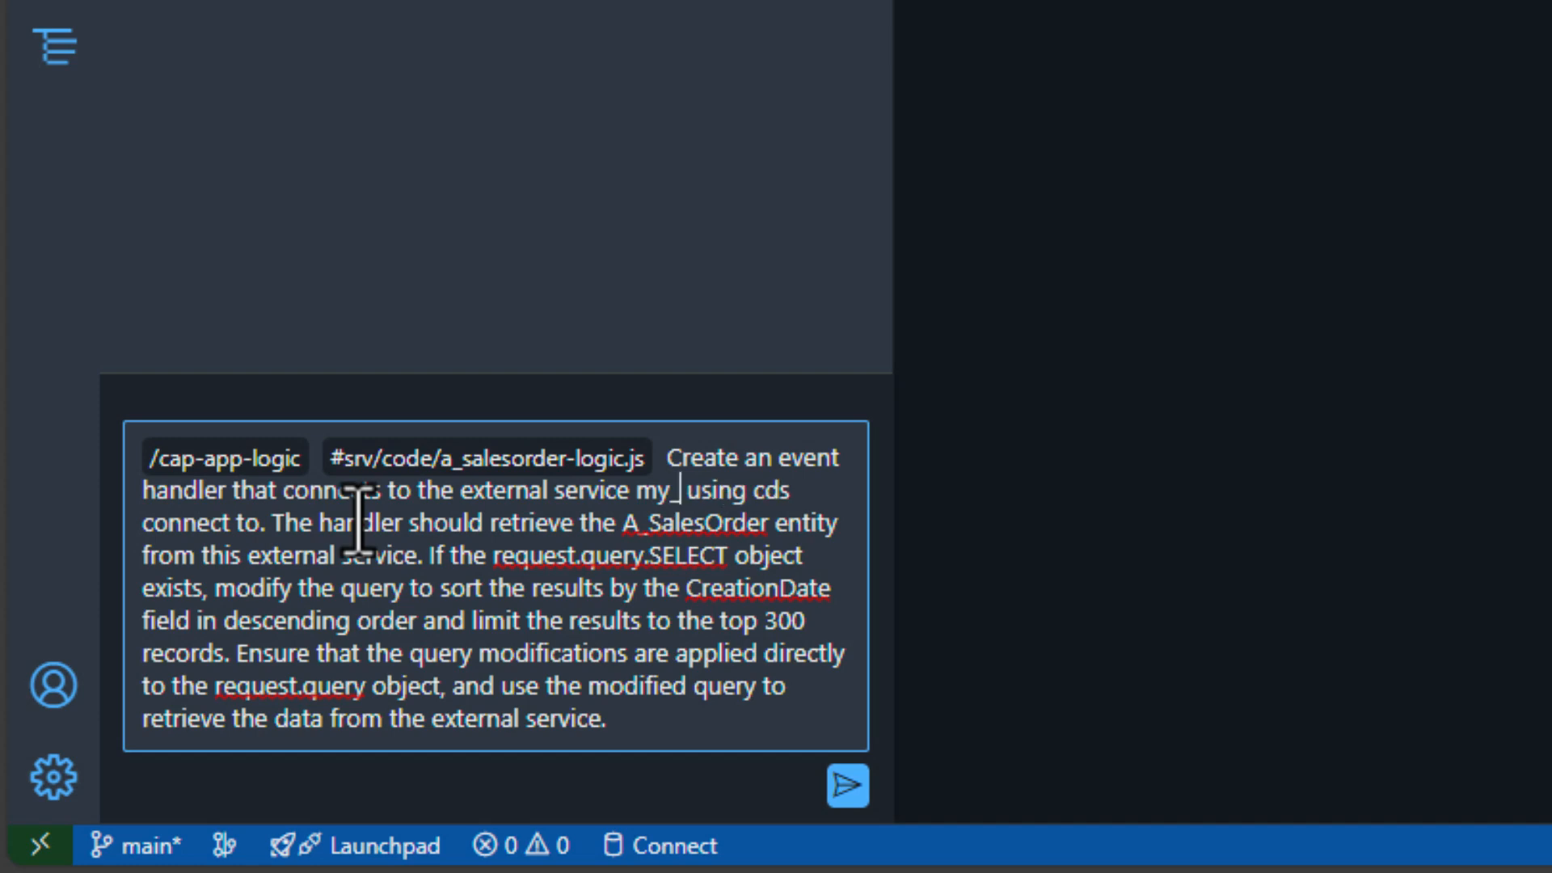
text(New_P)
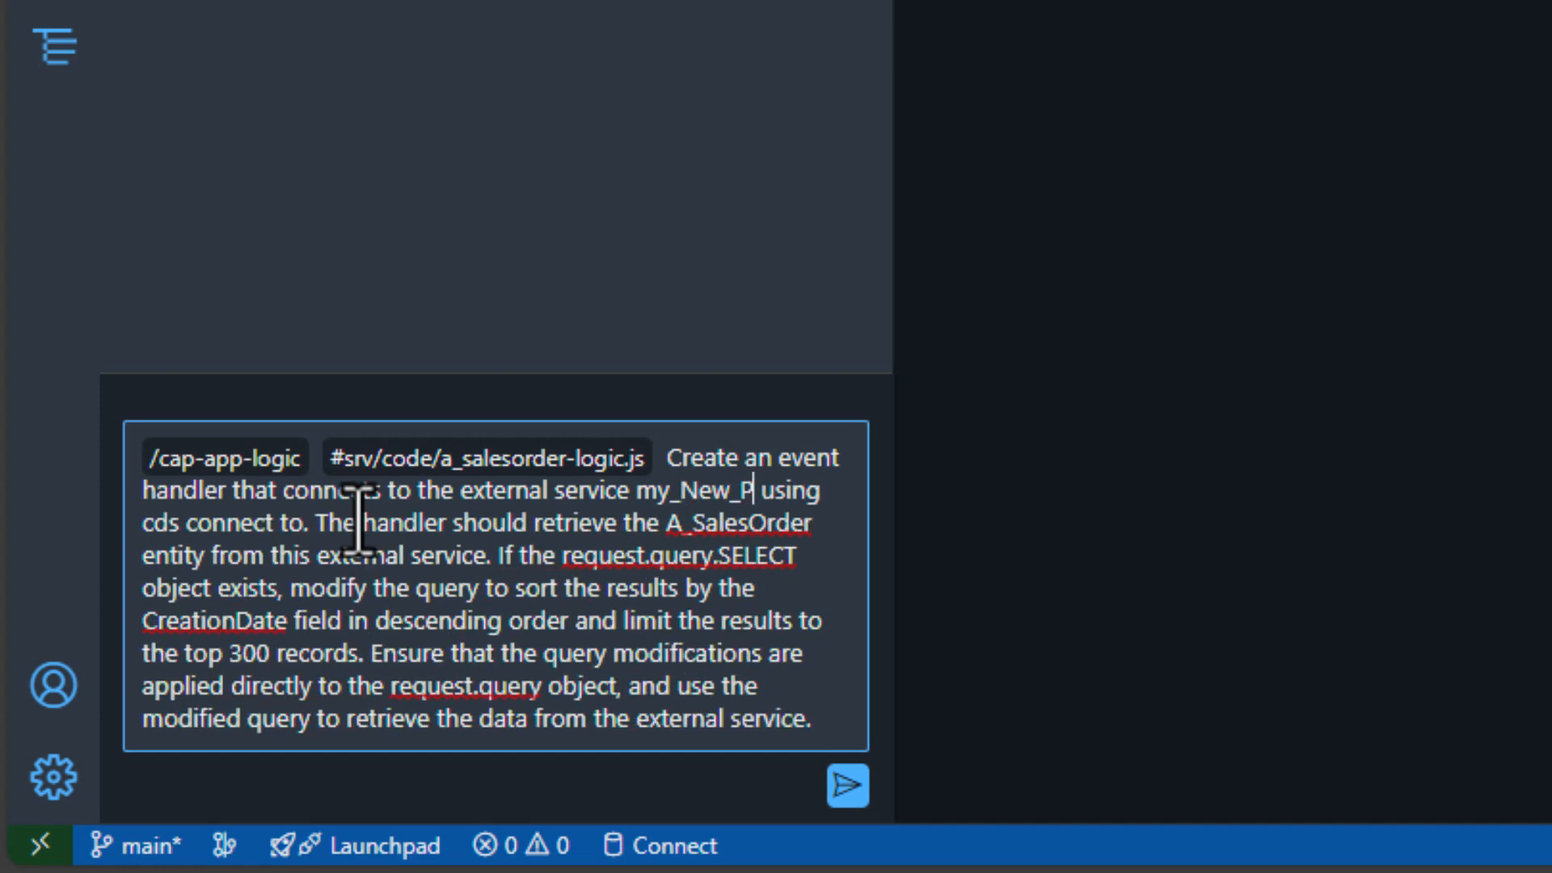
text(roject)
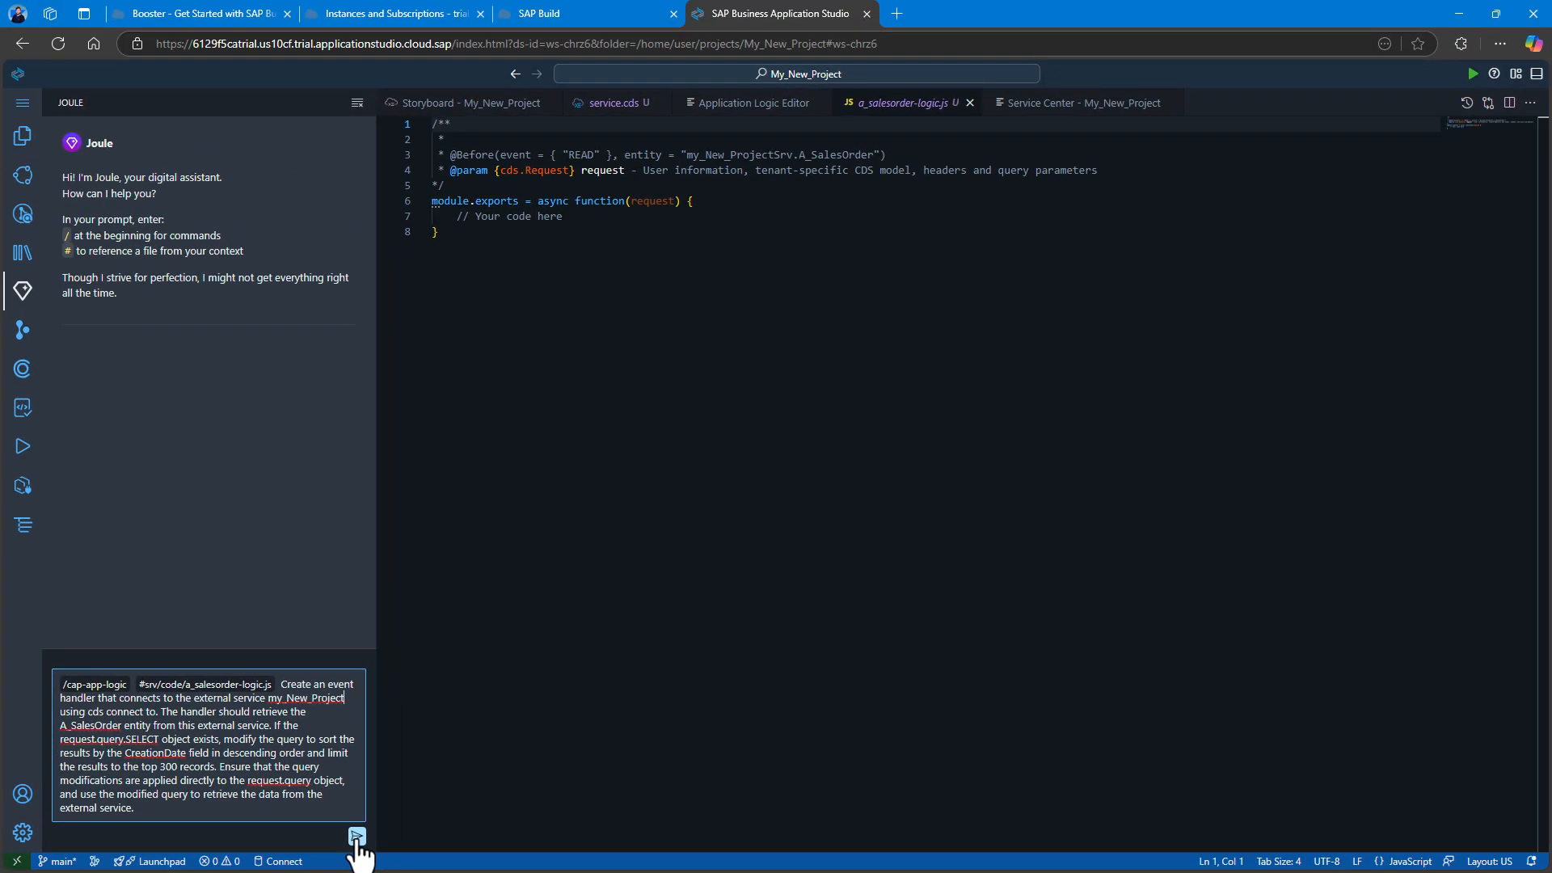
Send the prompt to Joule and review the generated SalesOrderA2X handler code.
click(356, 835)
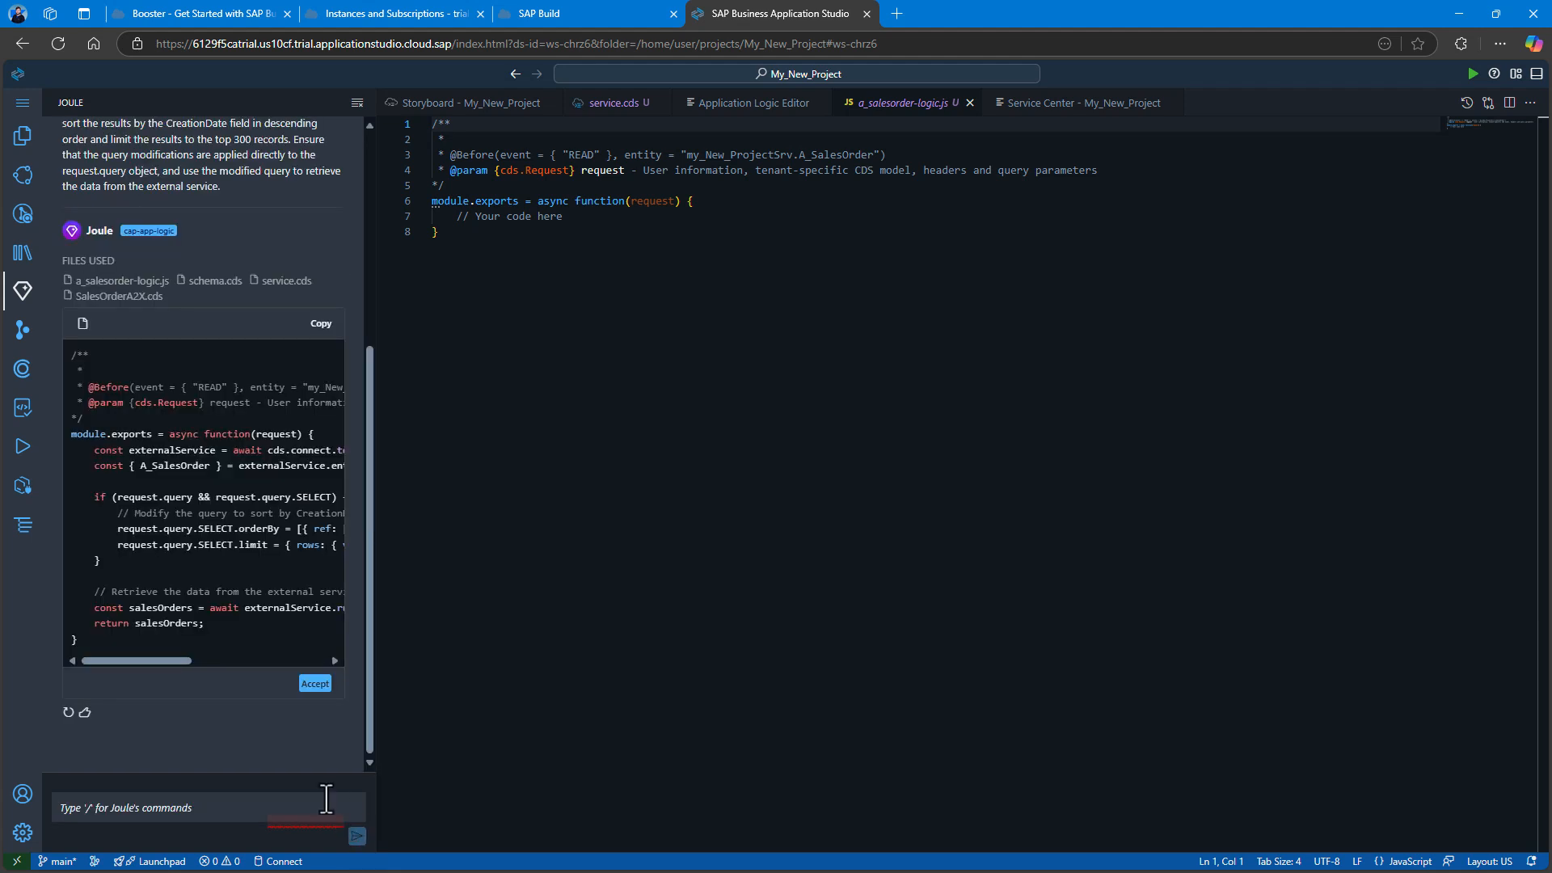
mouse_move(148, 718)
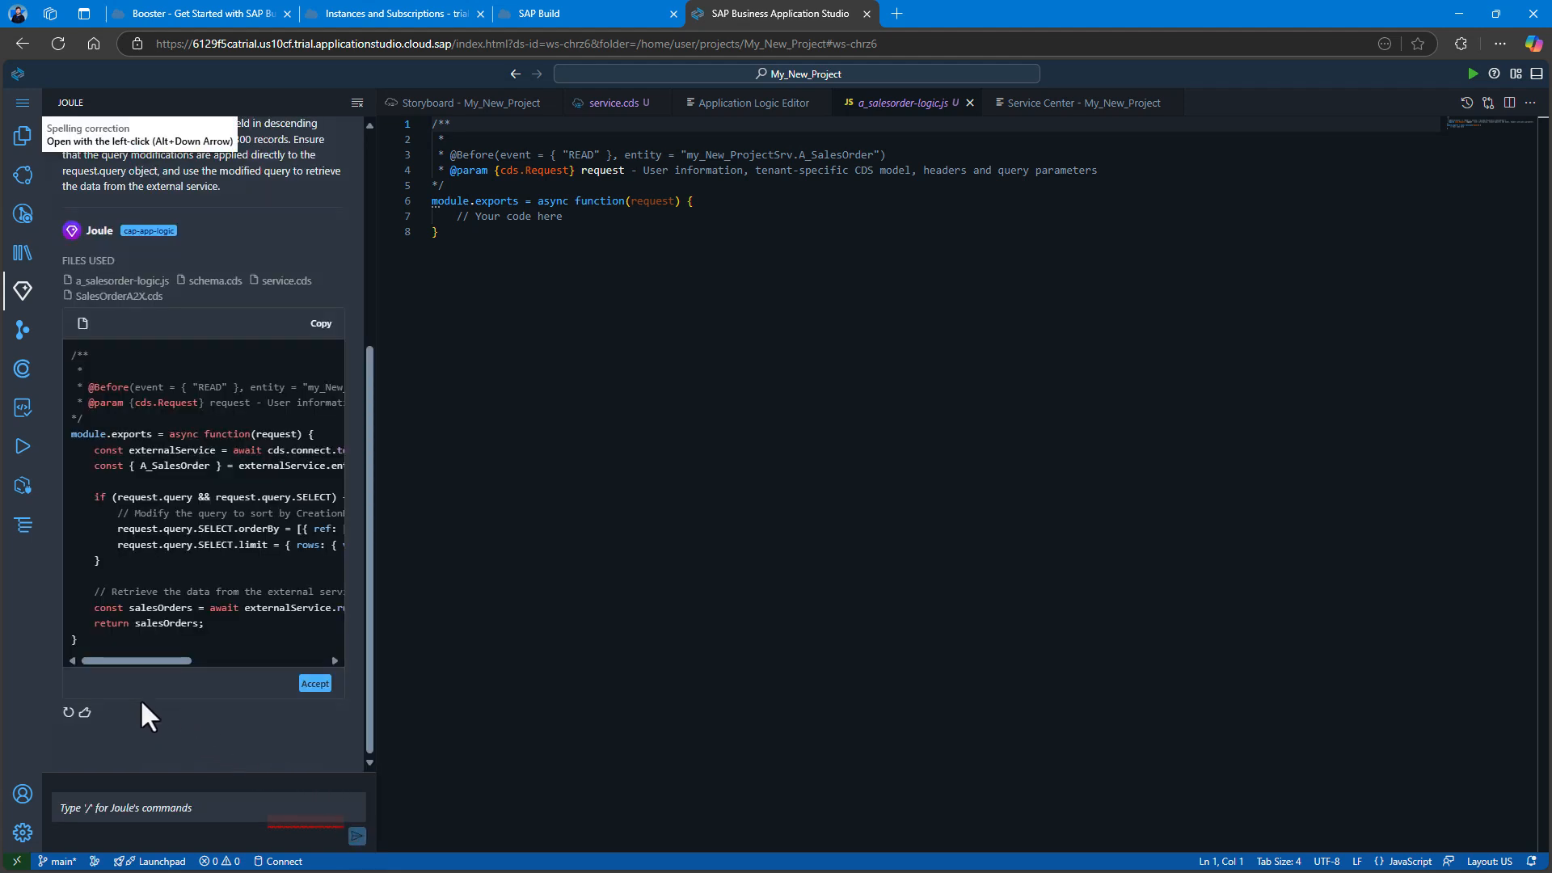
drag(99, 660, 159, 659)
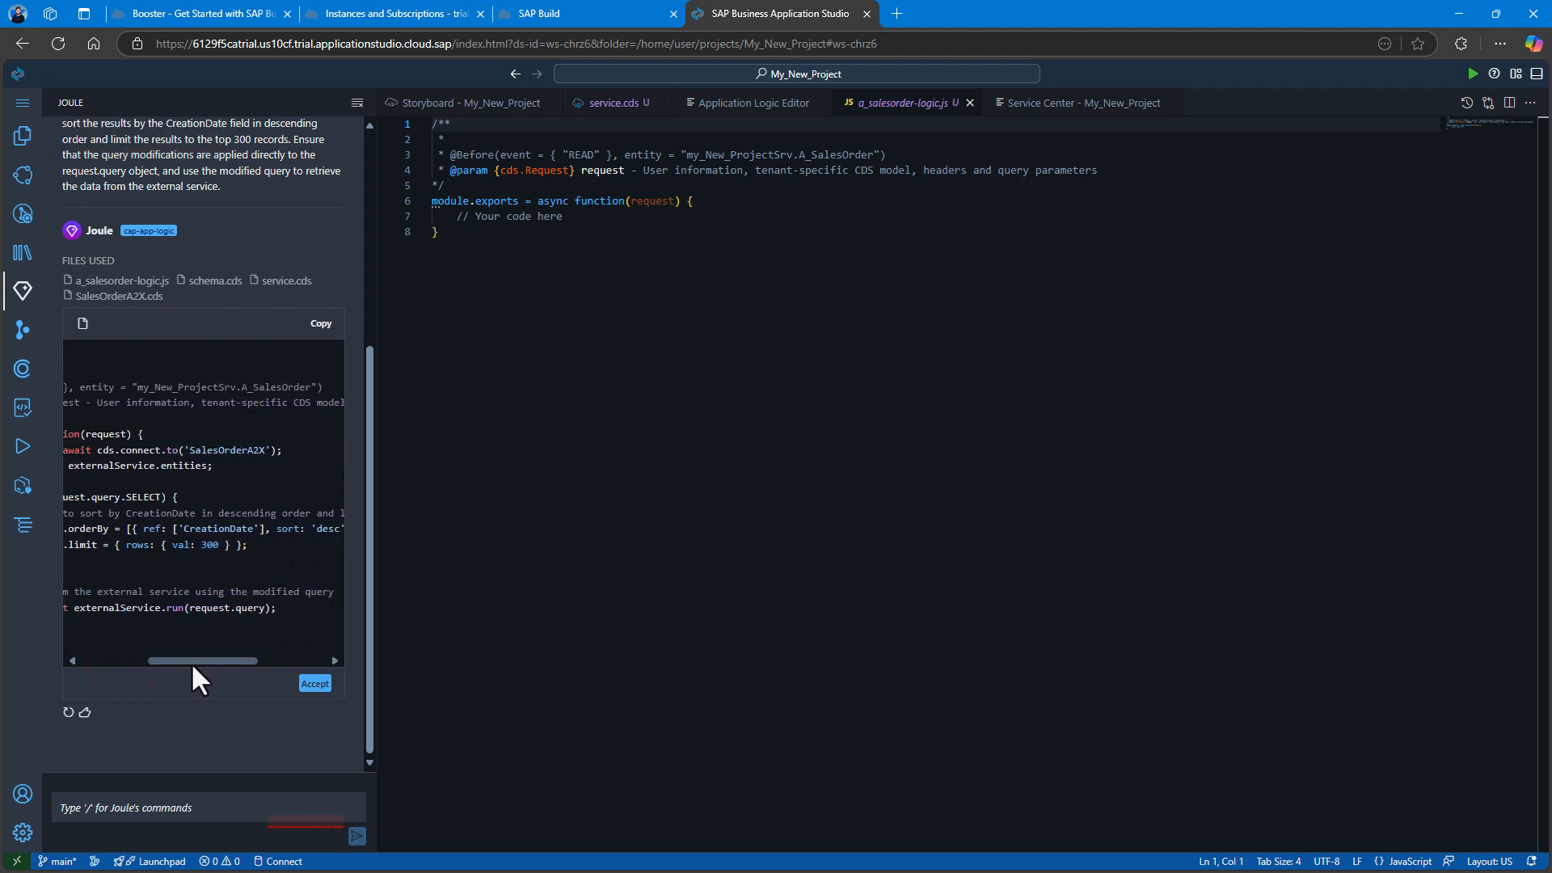
drag(228, 659, 177, 659)
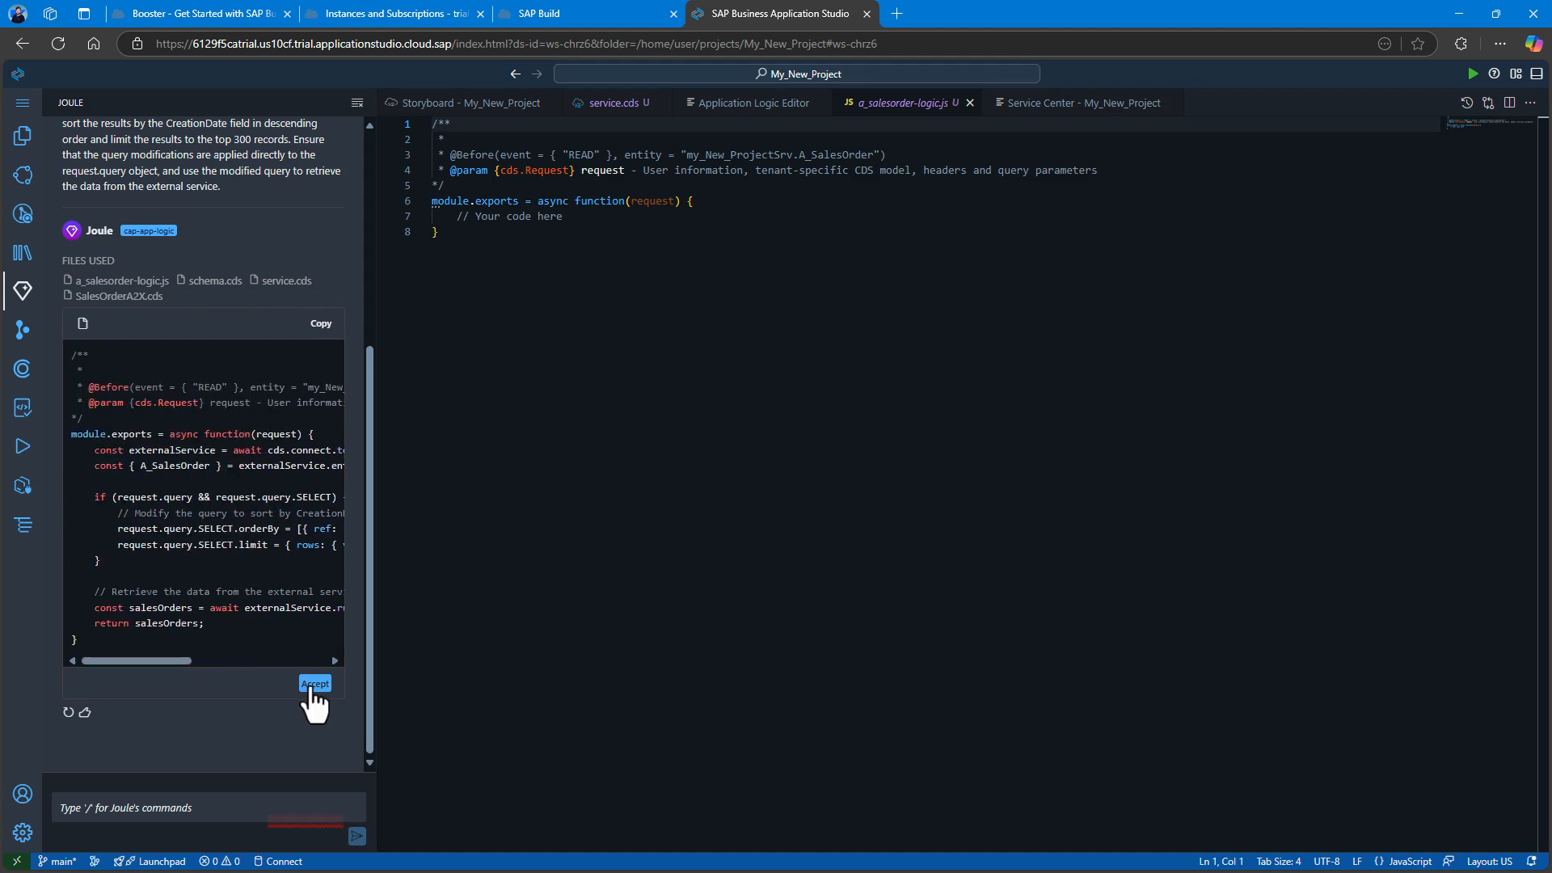
Accept Joule's generated handler code into a_salesorder-logic.js.
click(314, 684)
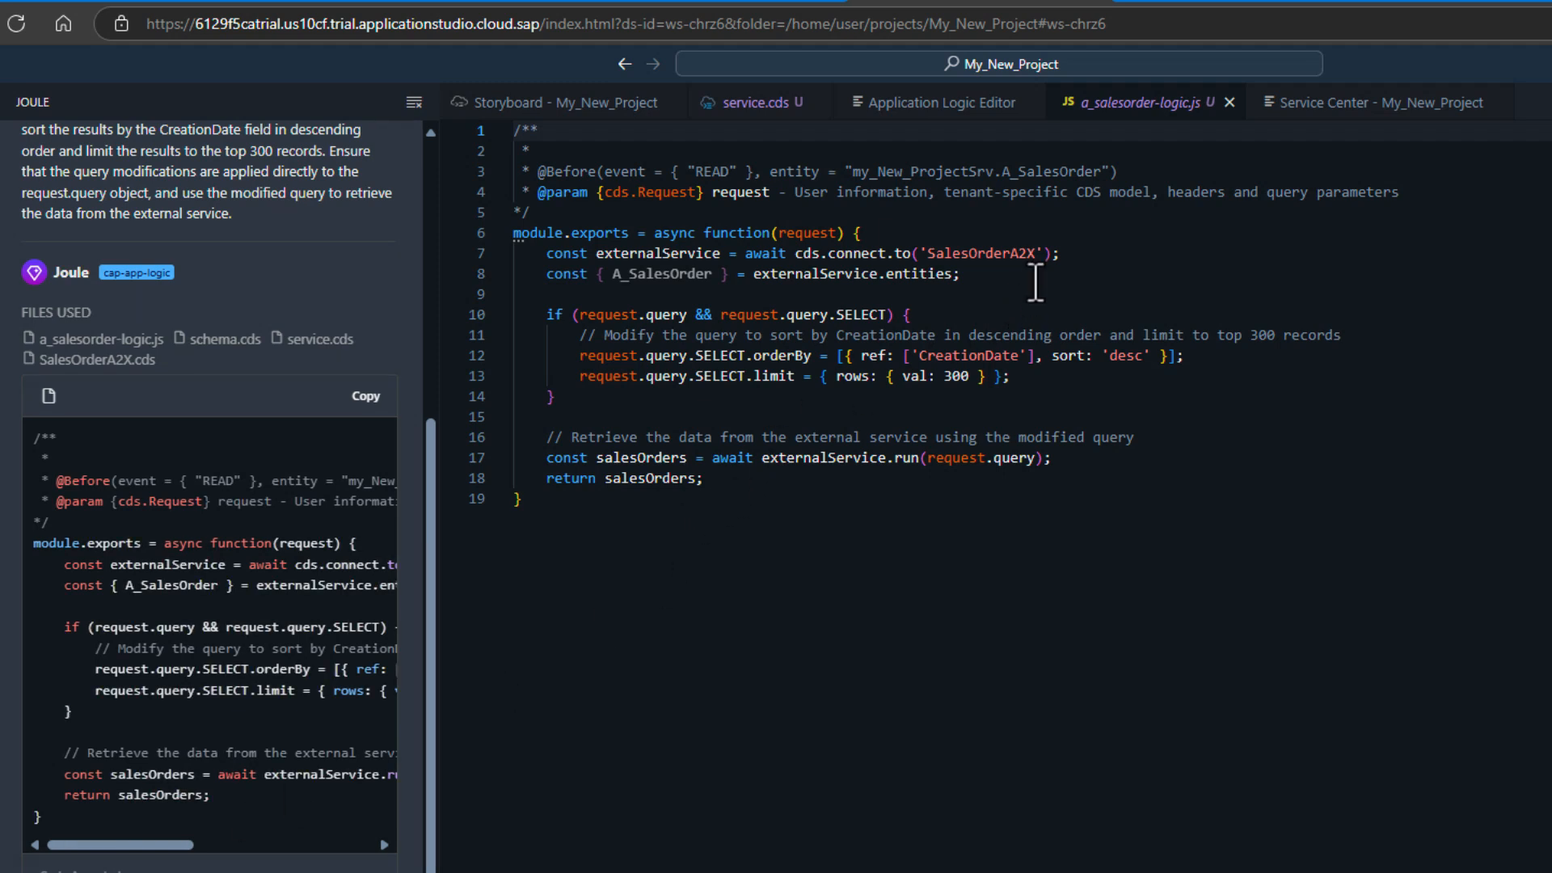
mouse_move(1074, 265)
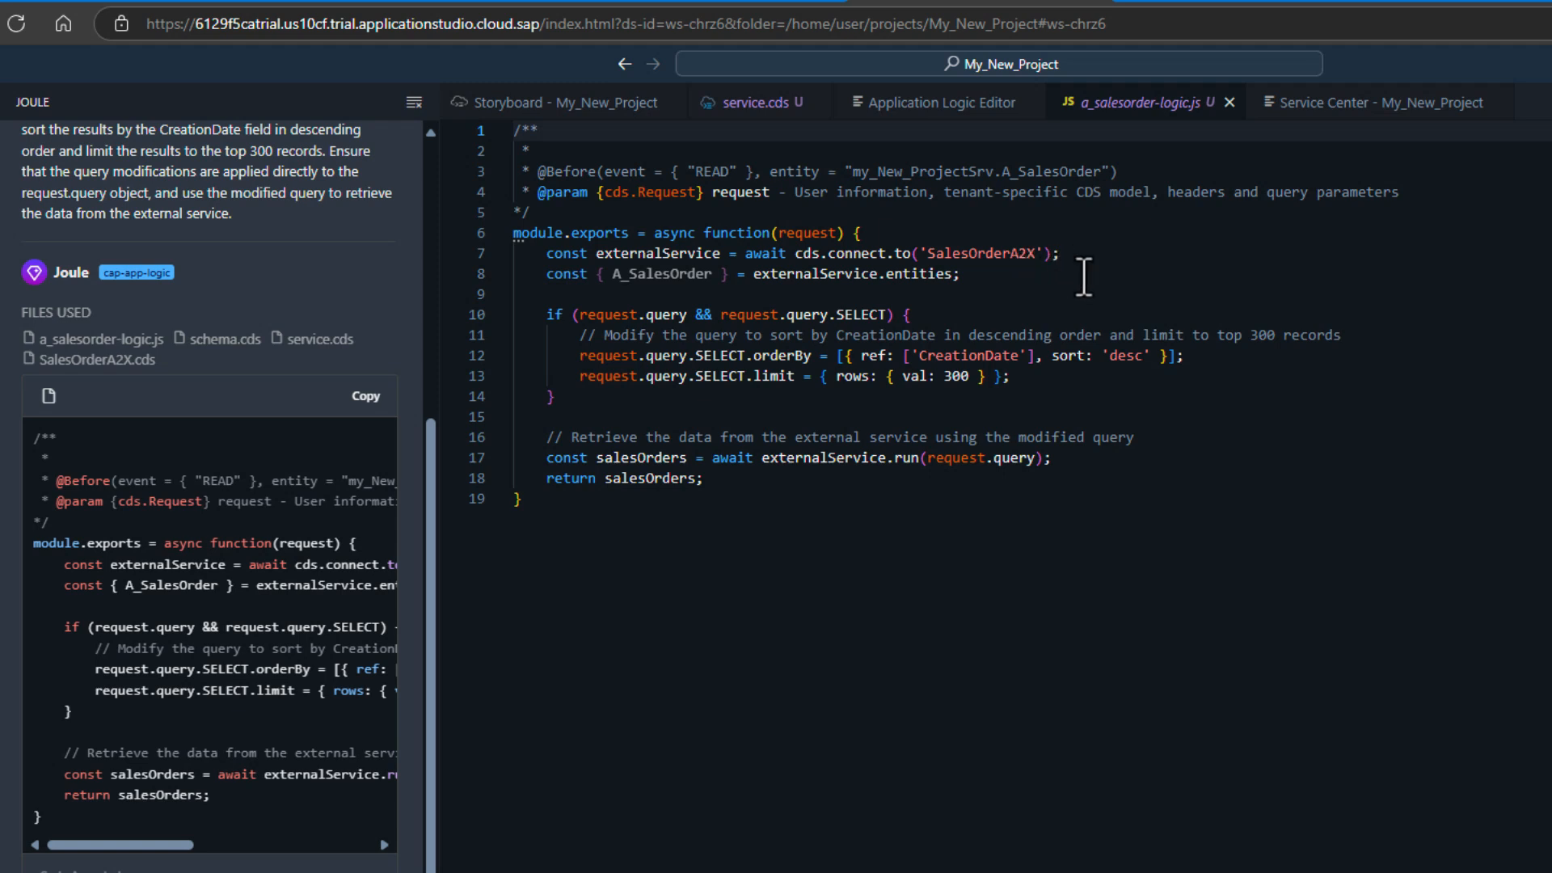
mouse_move(1228, 367)
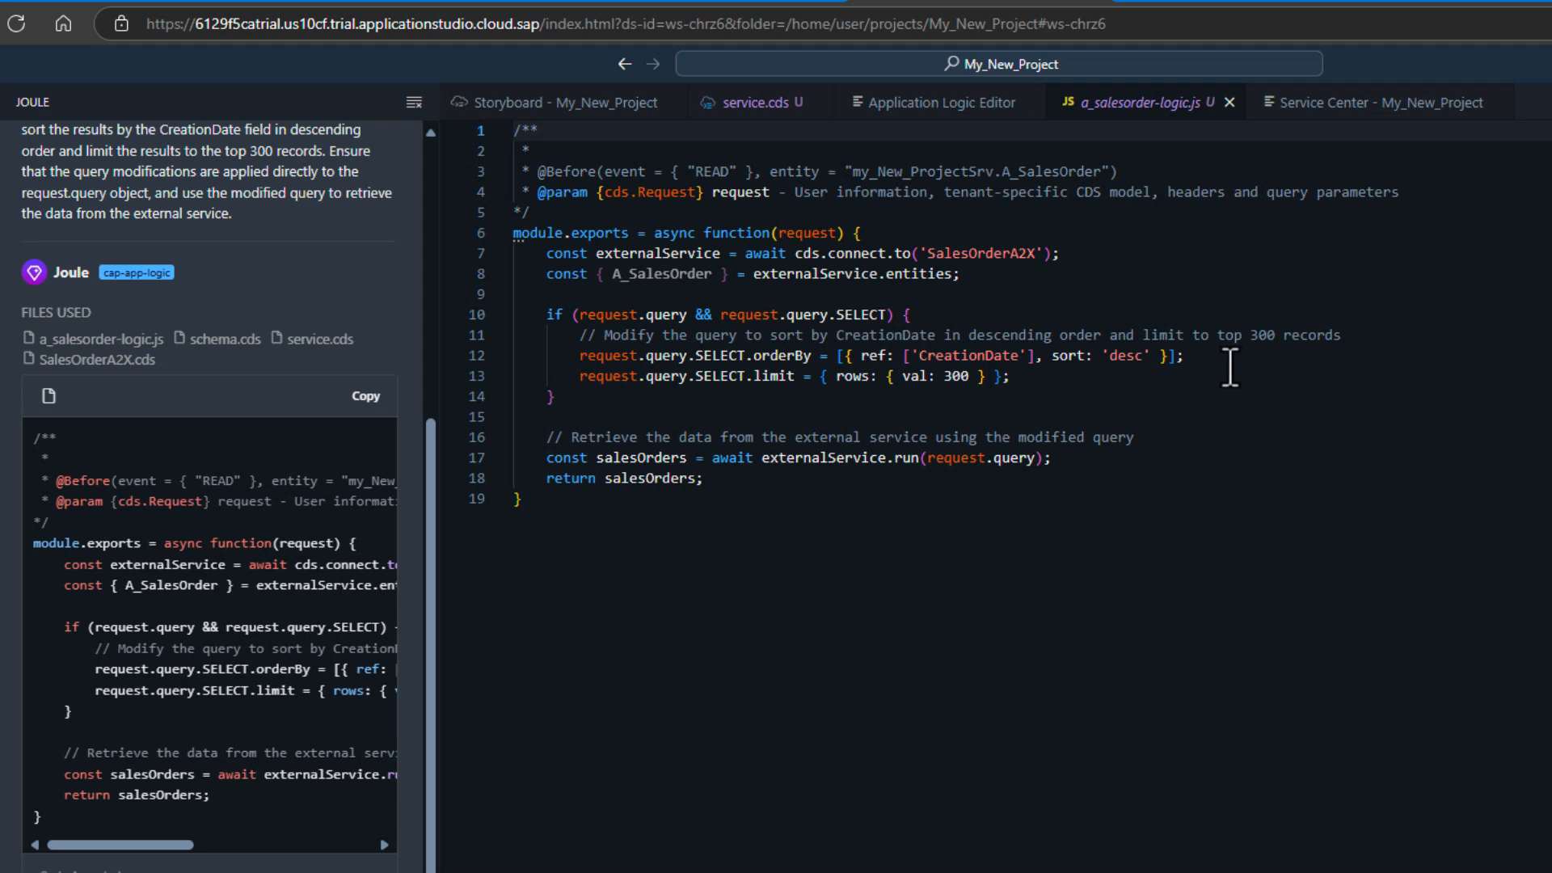
mouse_move(1039, 382)
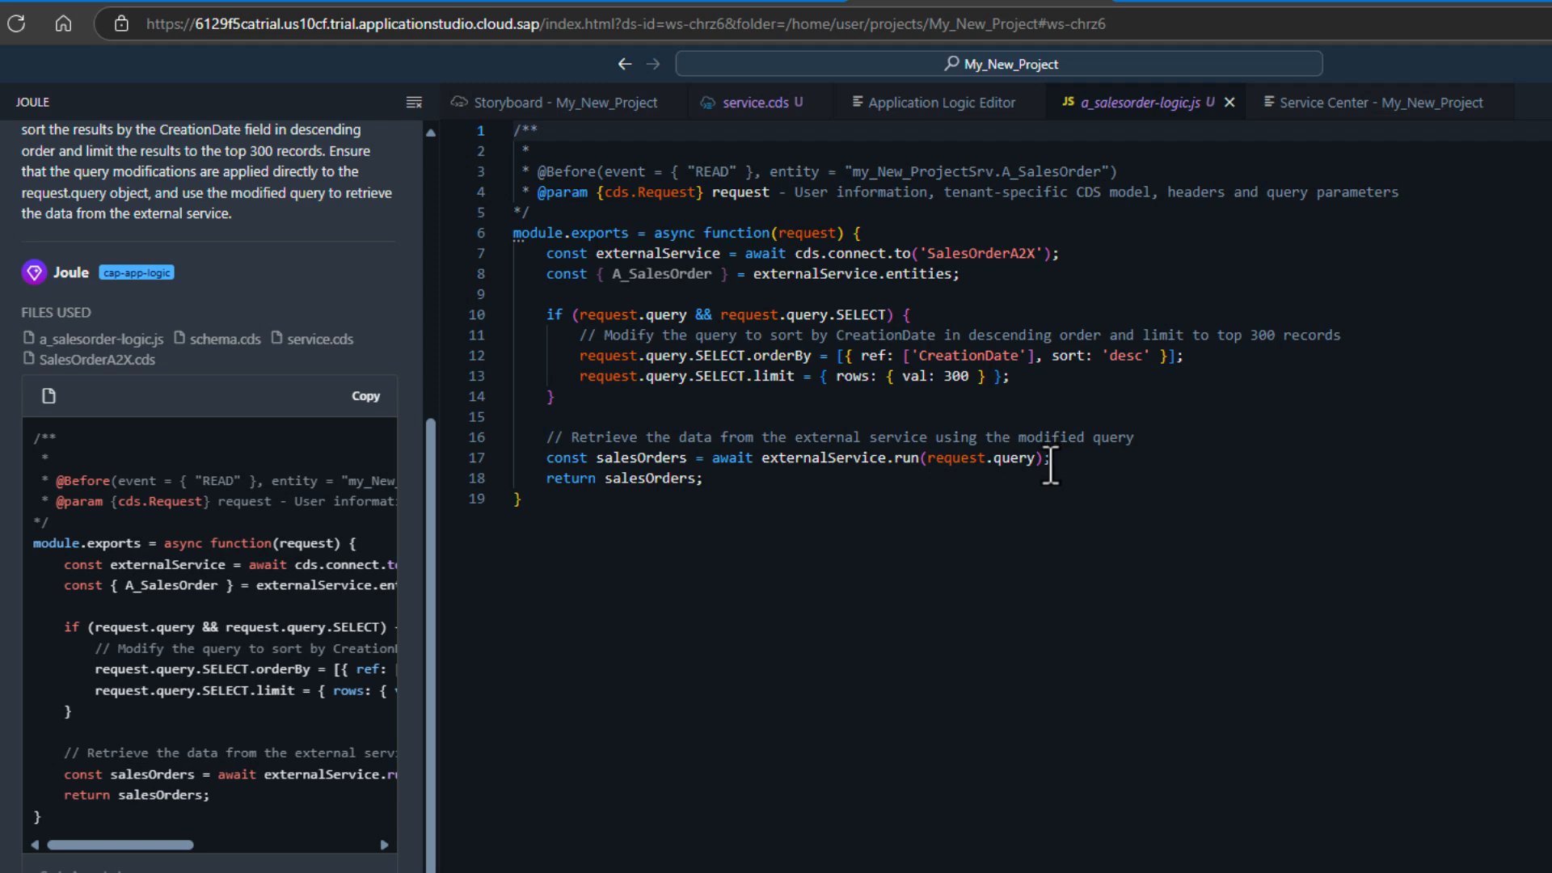
mouse_move(885, 506)
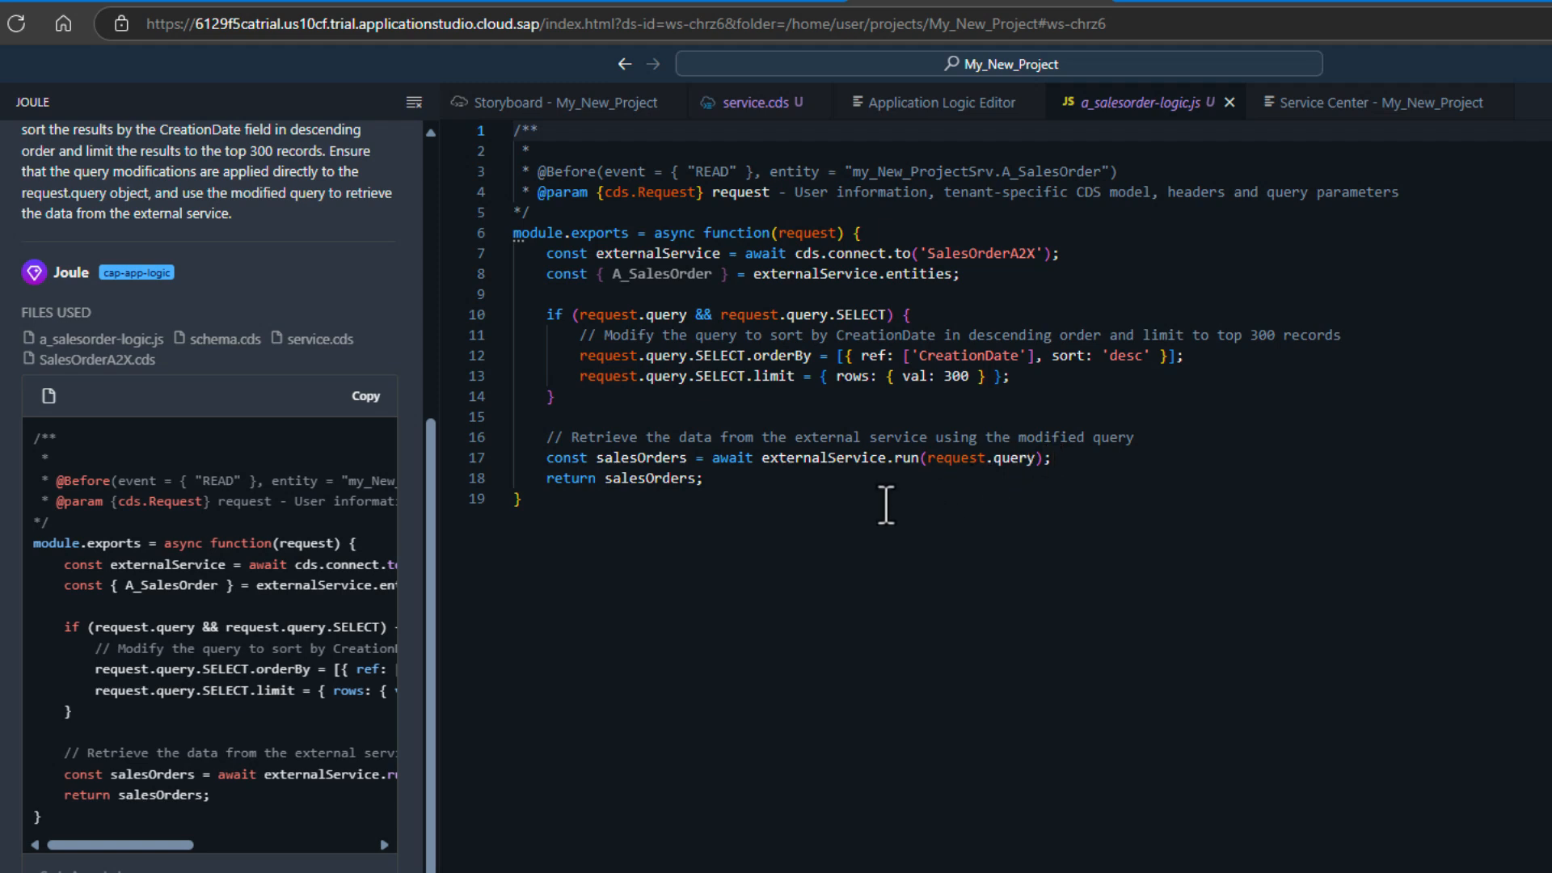